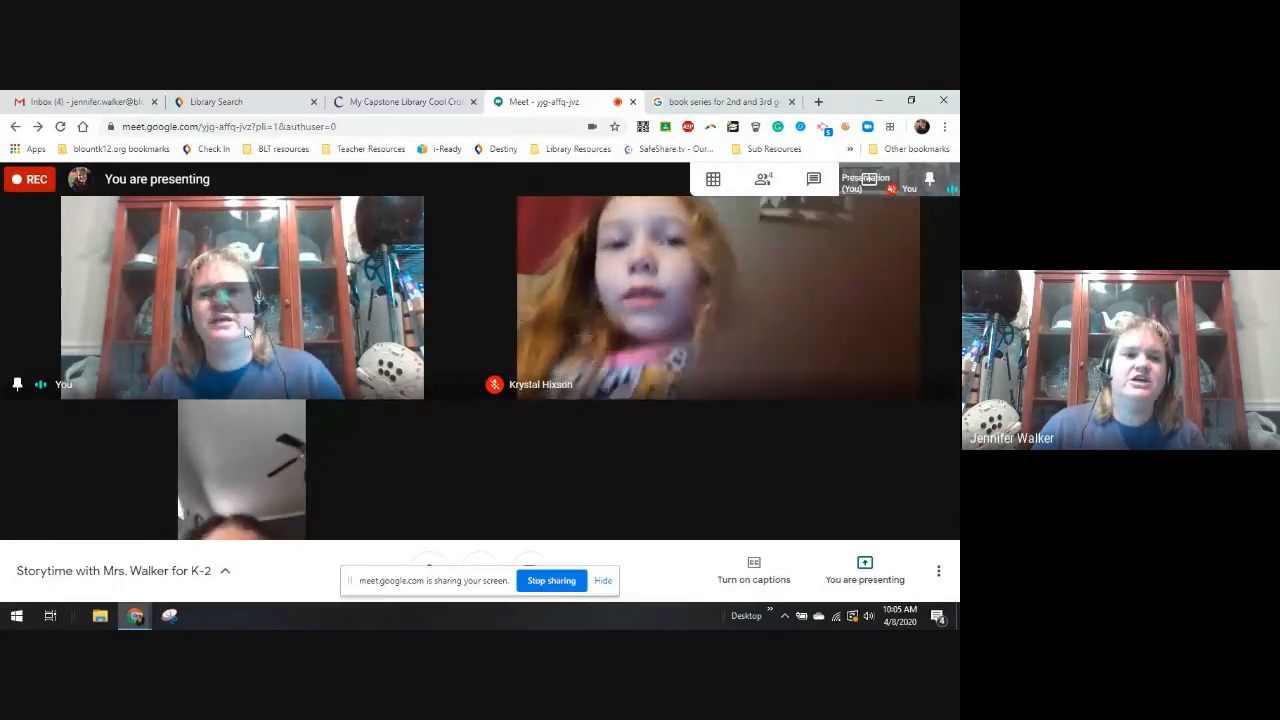
mouse_move(585, 563)
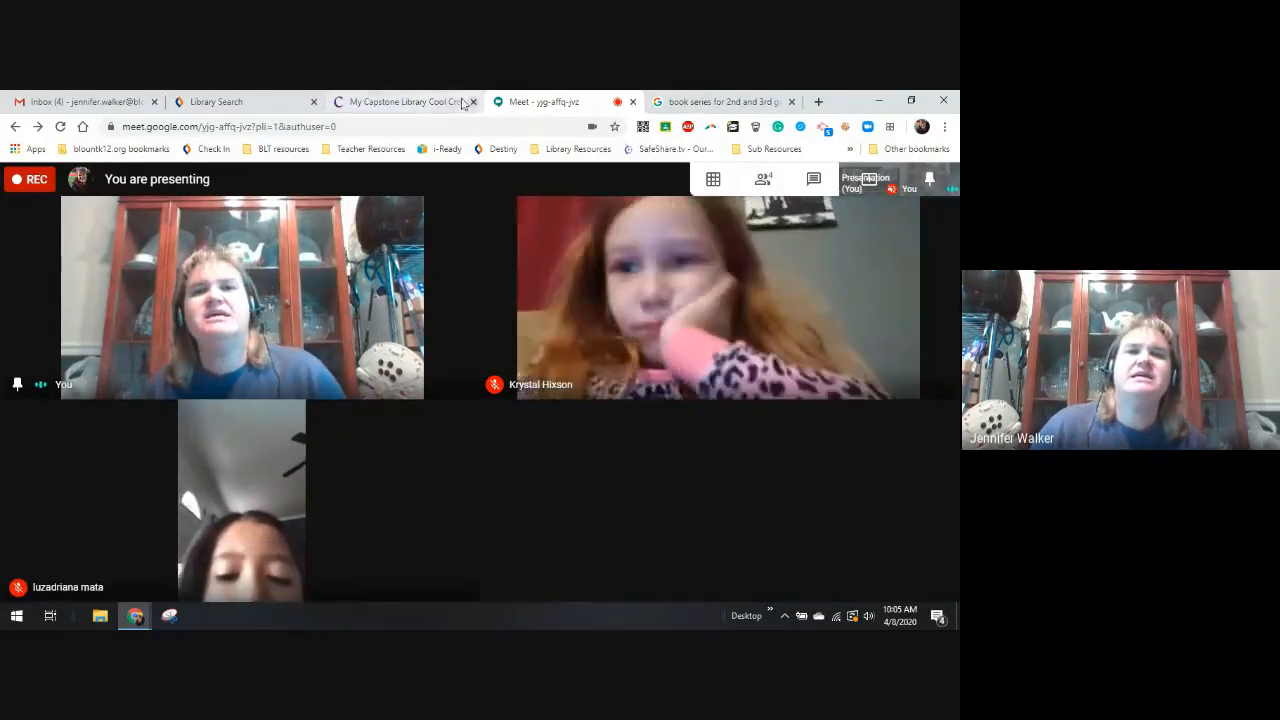
Step: Switch to the Cool Crosby reader tab and open the blountk12.org bookmarks folder
click(405, 101)
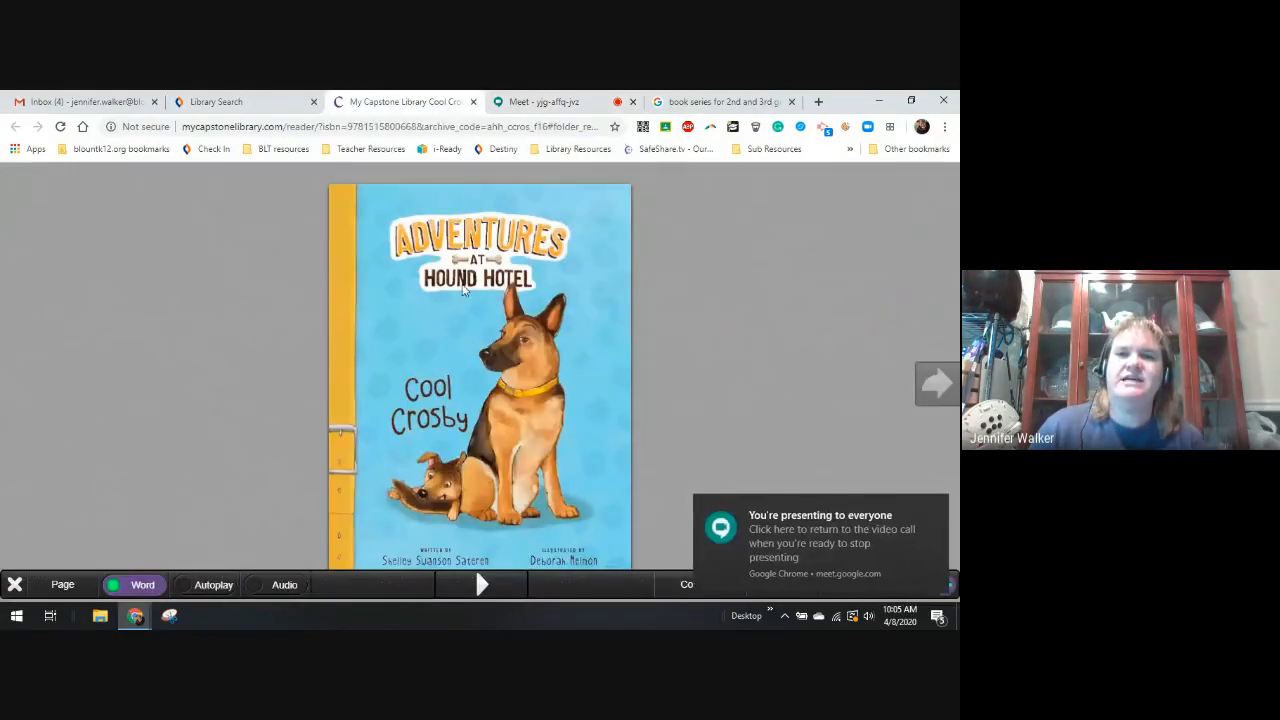
mouse_move(470, 311)
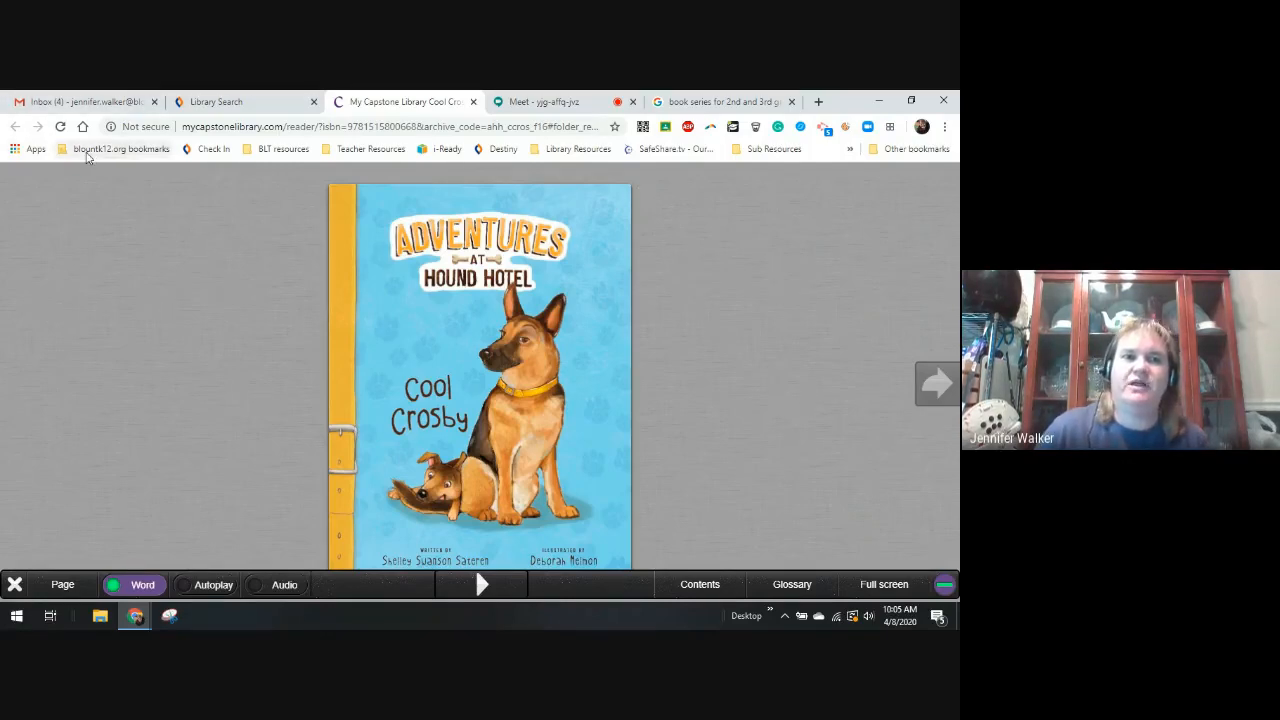
mouse_move(140, 165)
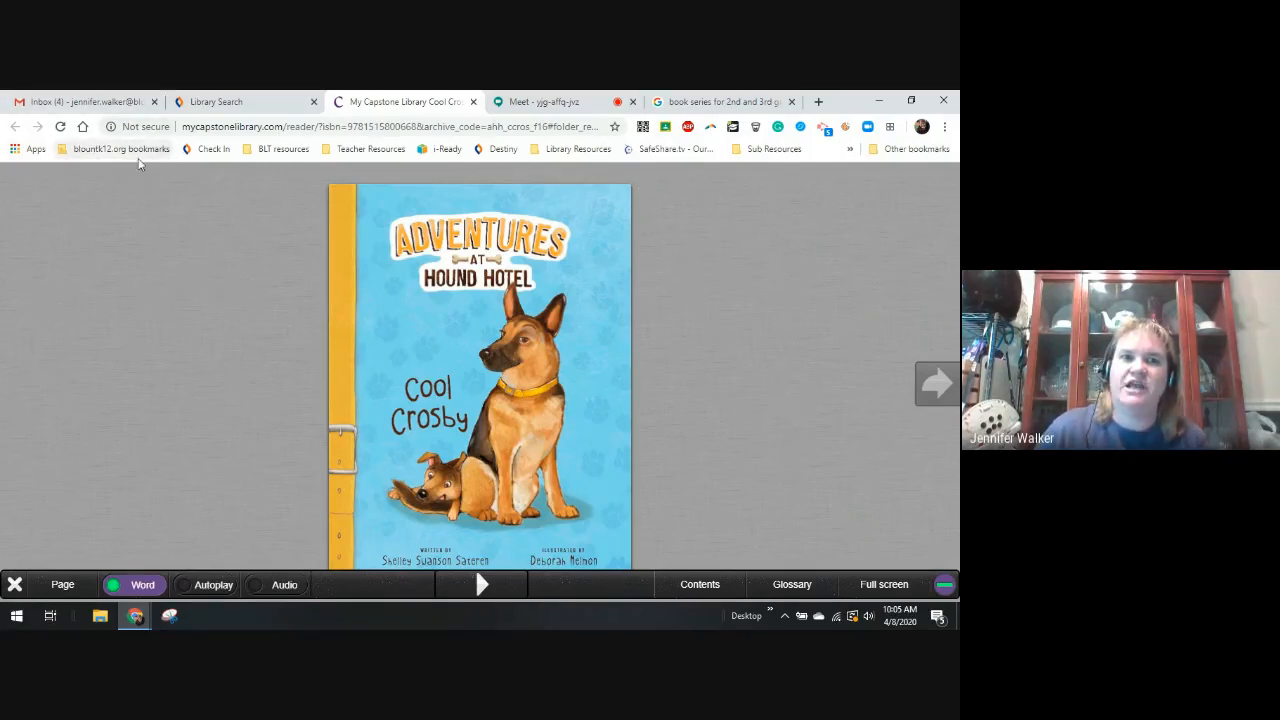
click(120, 148)
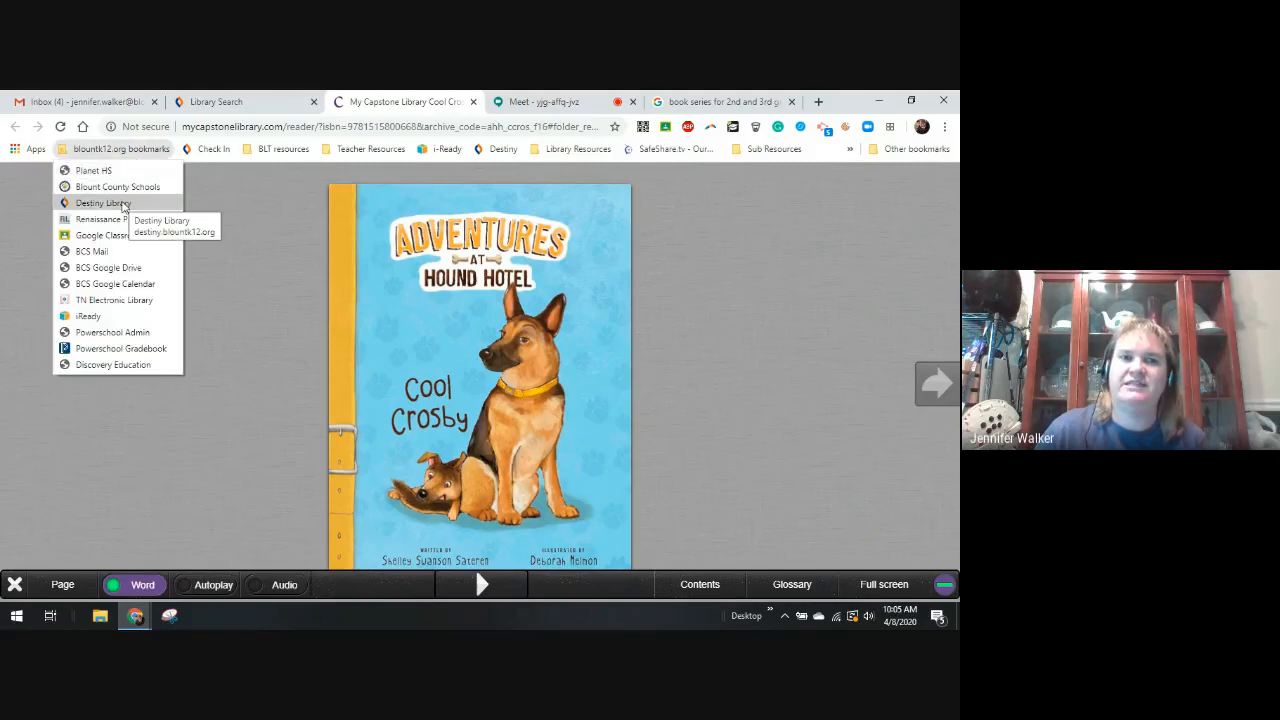
mouse_move(253, 102)
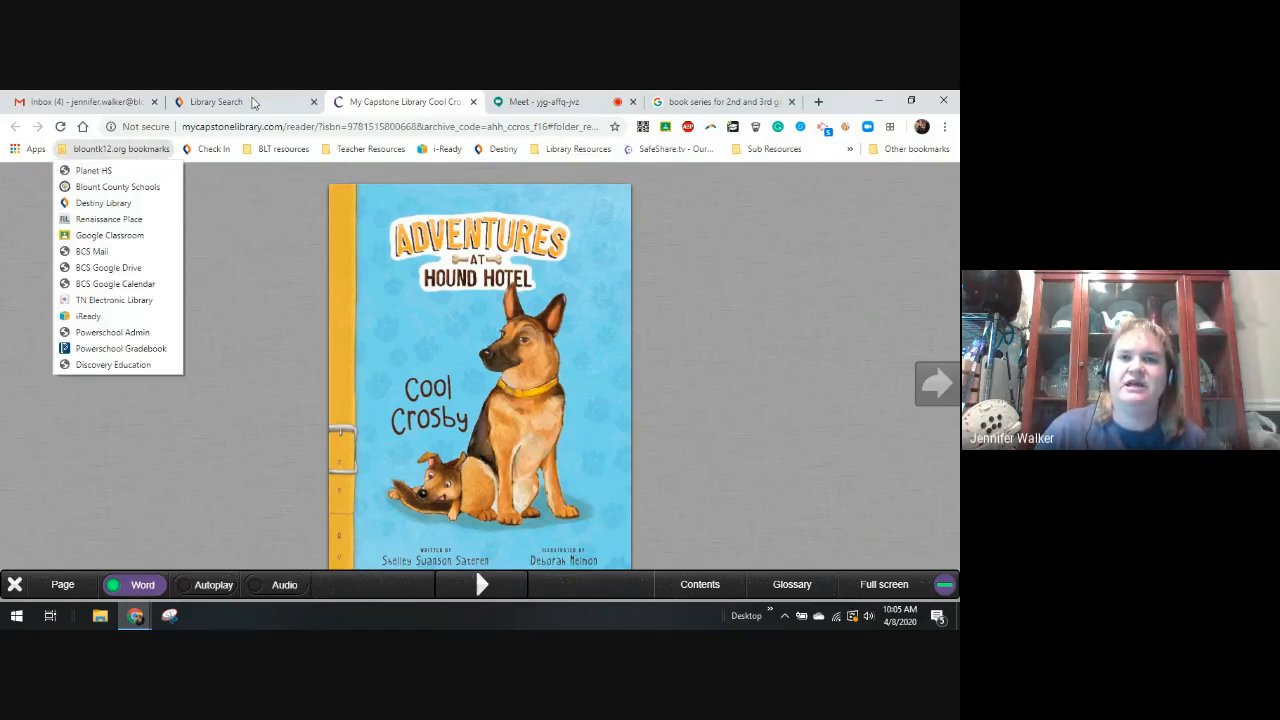
Step: In a new tab, go to Destiny Library through the blountk12.org bookmarks
click(817, 101)
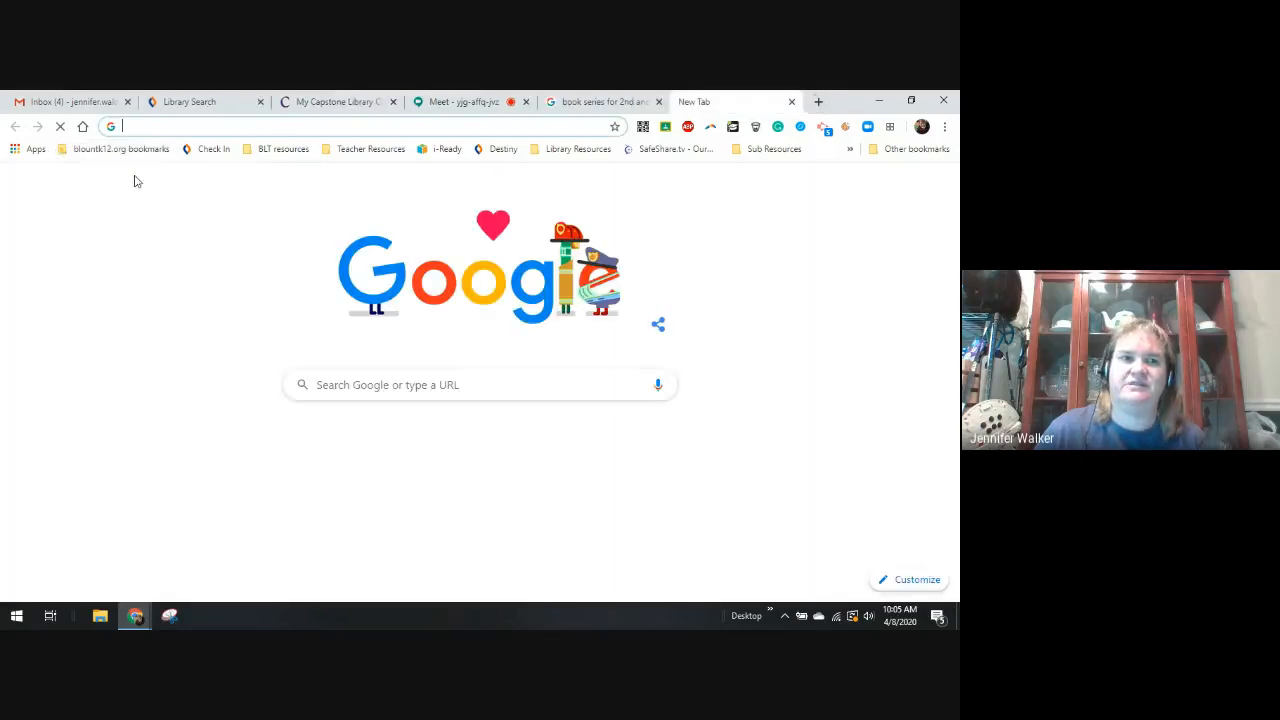
click(121, 149)
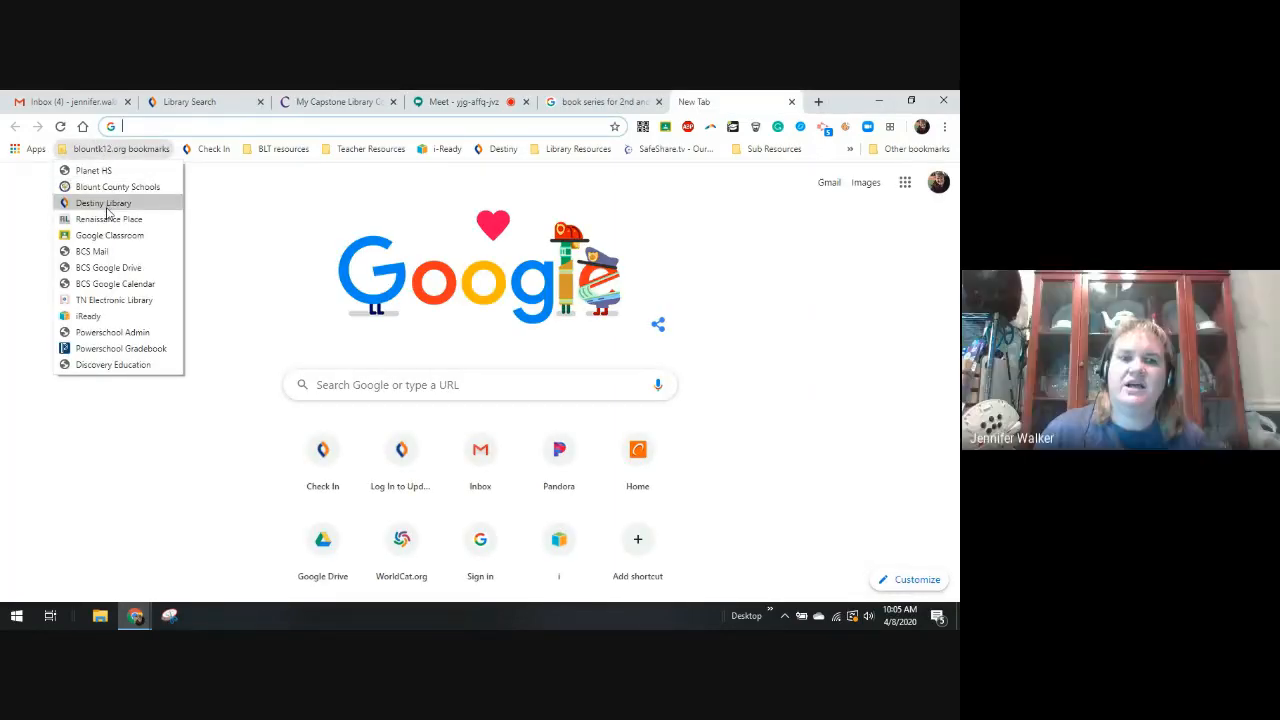
click(103, 202)
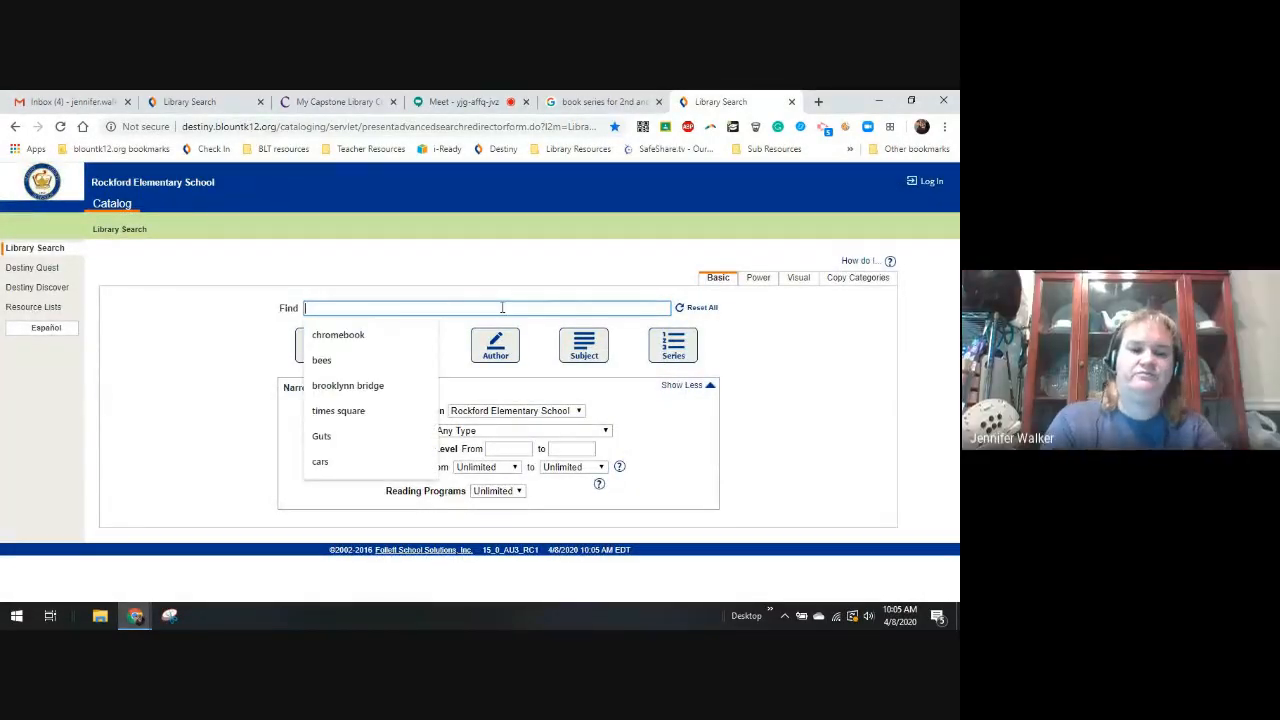
Step: Search the Destiny catalog for 'Cool Crosby'
text(Cool Cr)
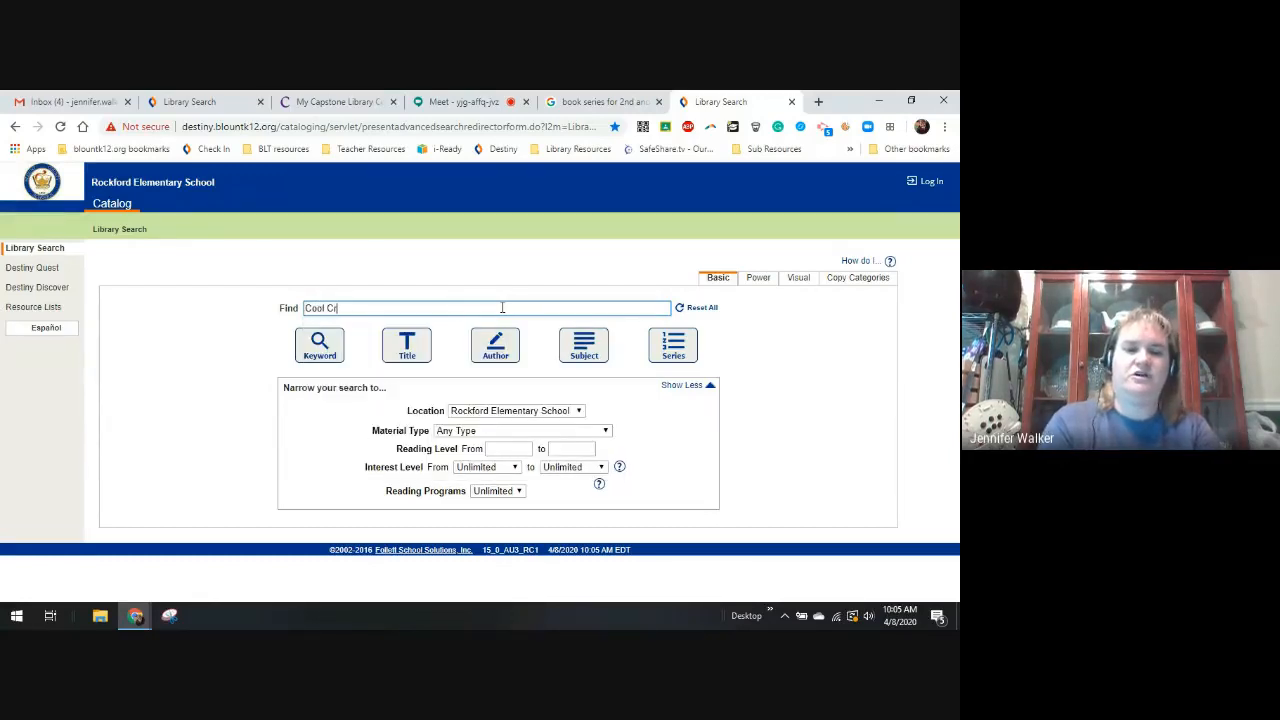
text(osby)
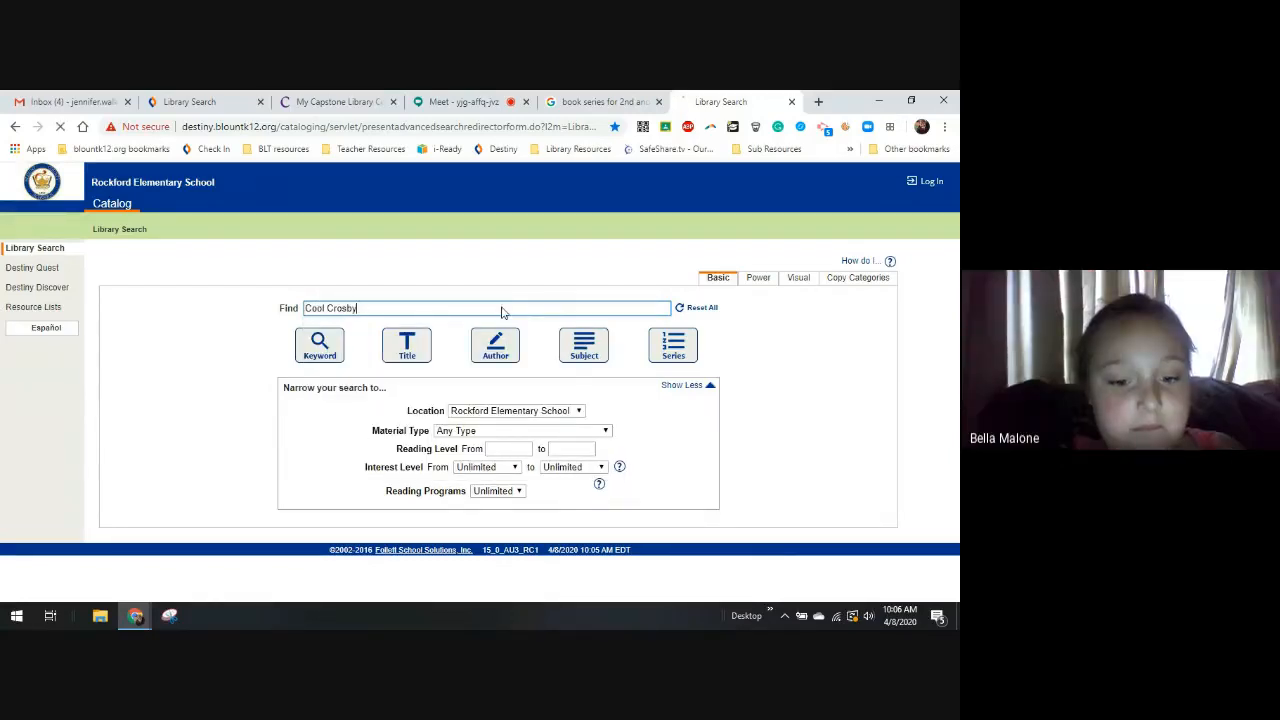
click(319, 344)
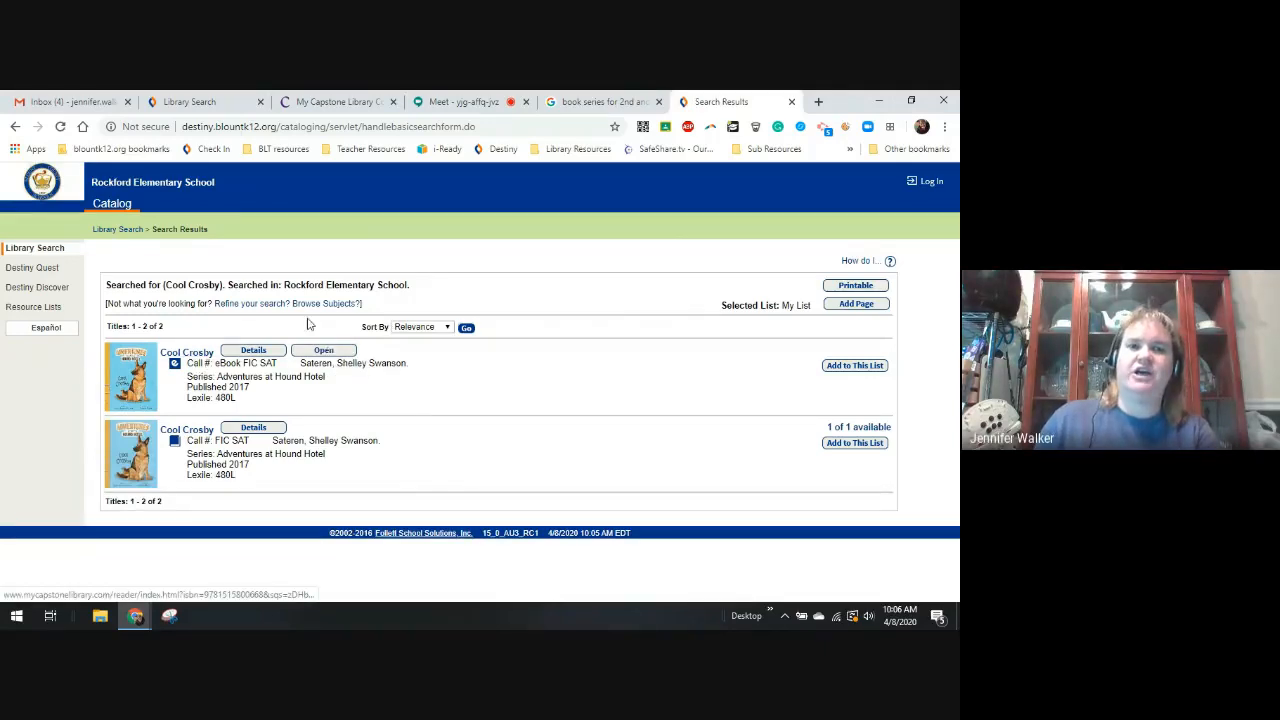
Step: Search eBooks for 'Adventures at Hound Hotel', scroll the five titles, then return to Cool Crosby
click(117, 229)
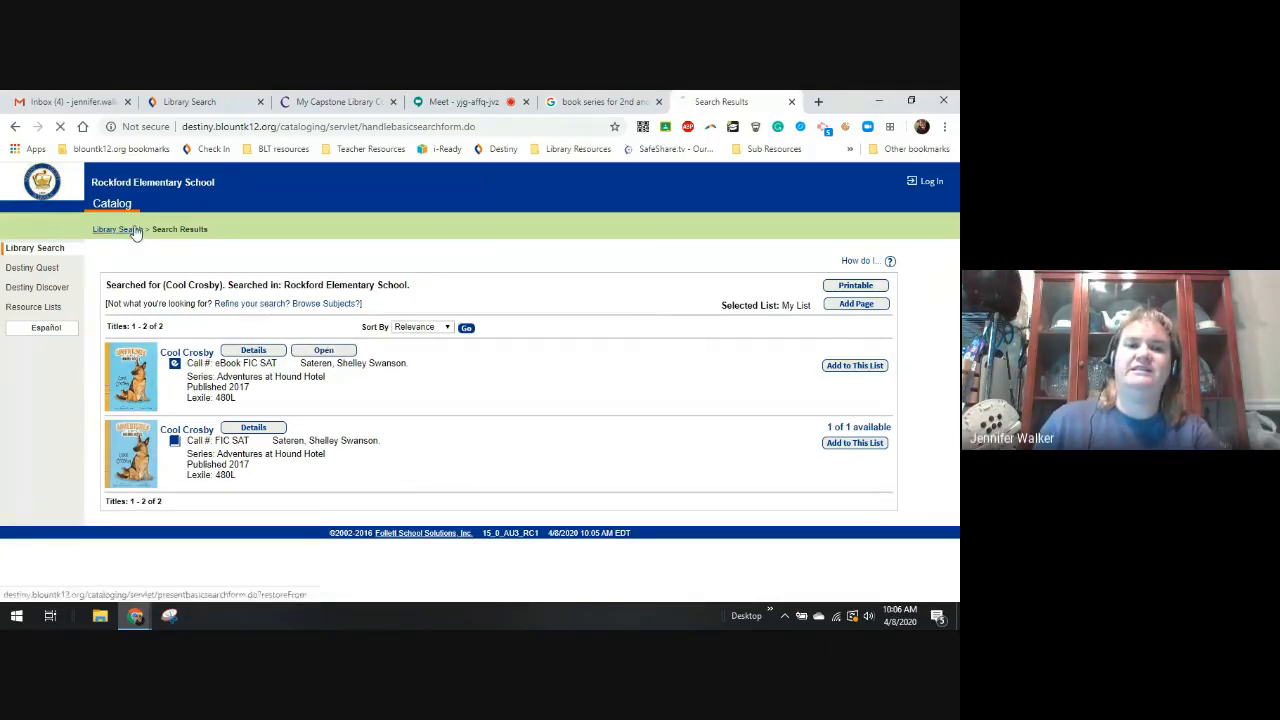
click(117, 229)
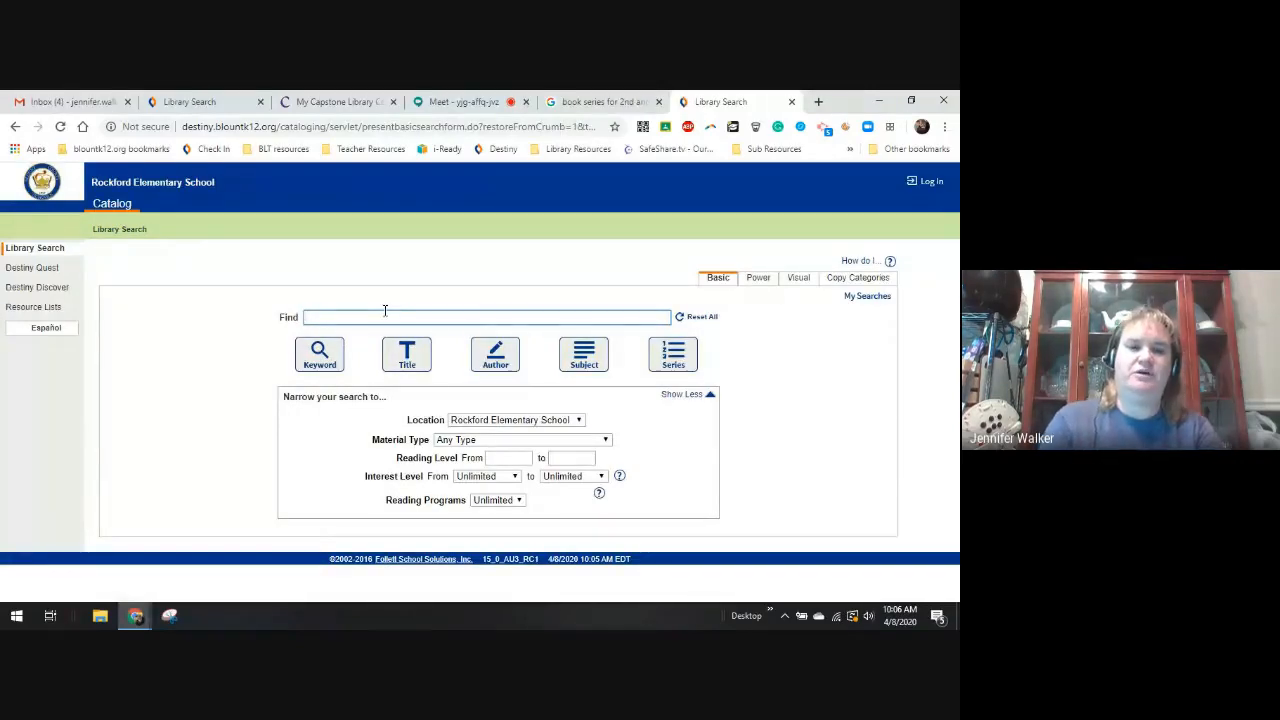
text(Adventures at Hound Hotel)
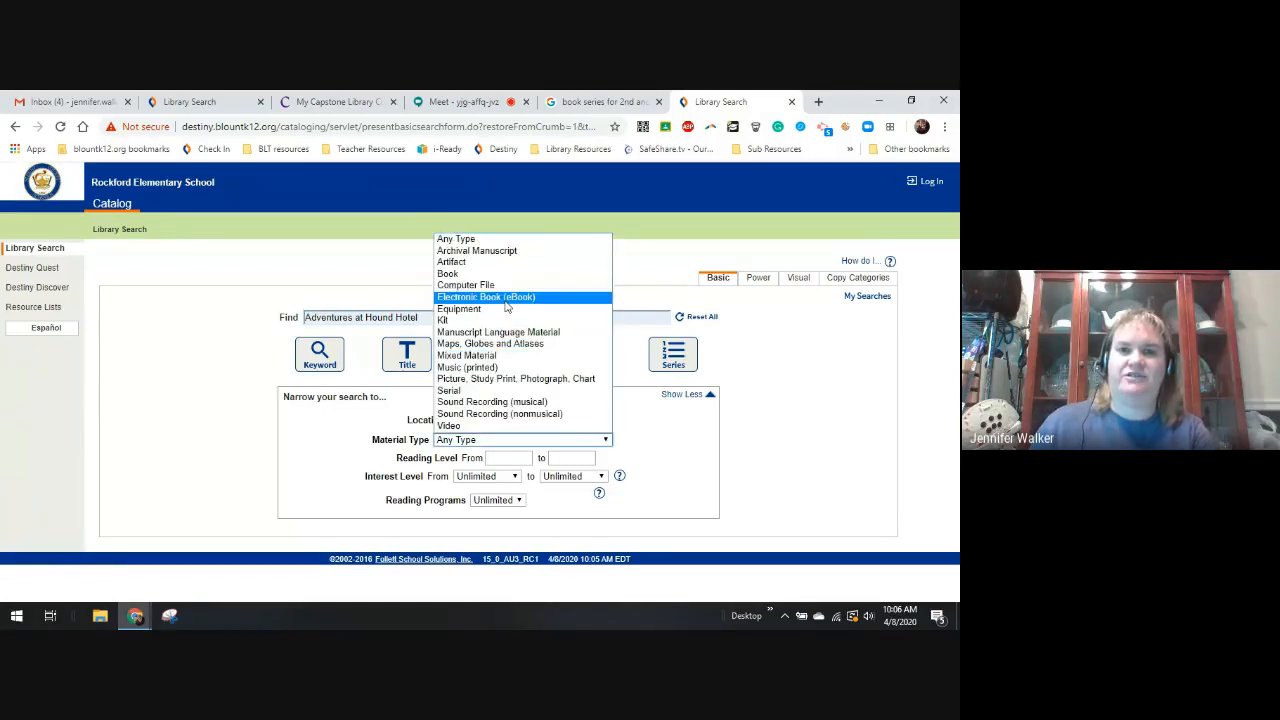
click(486, 296)
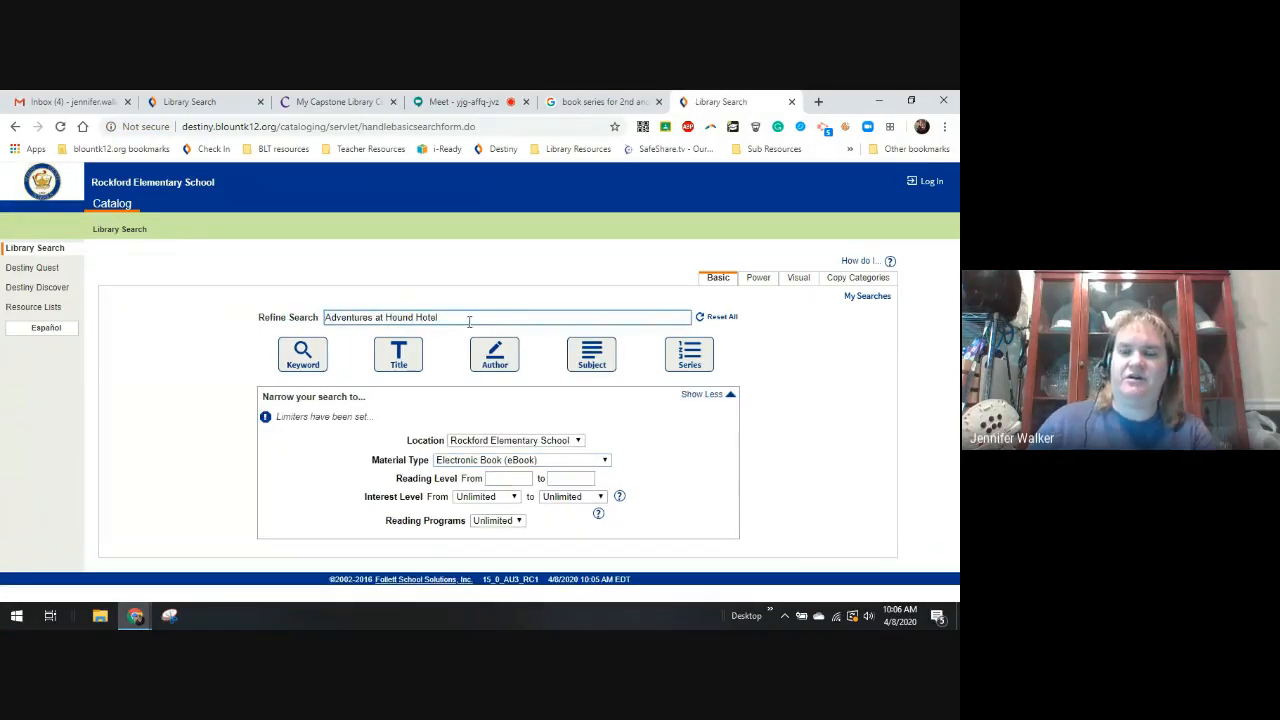
click(302, 353)
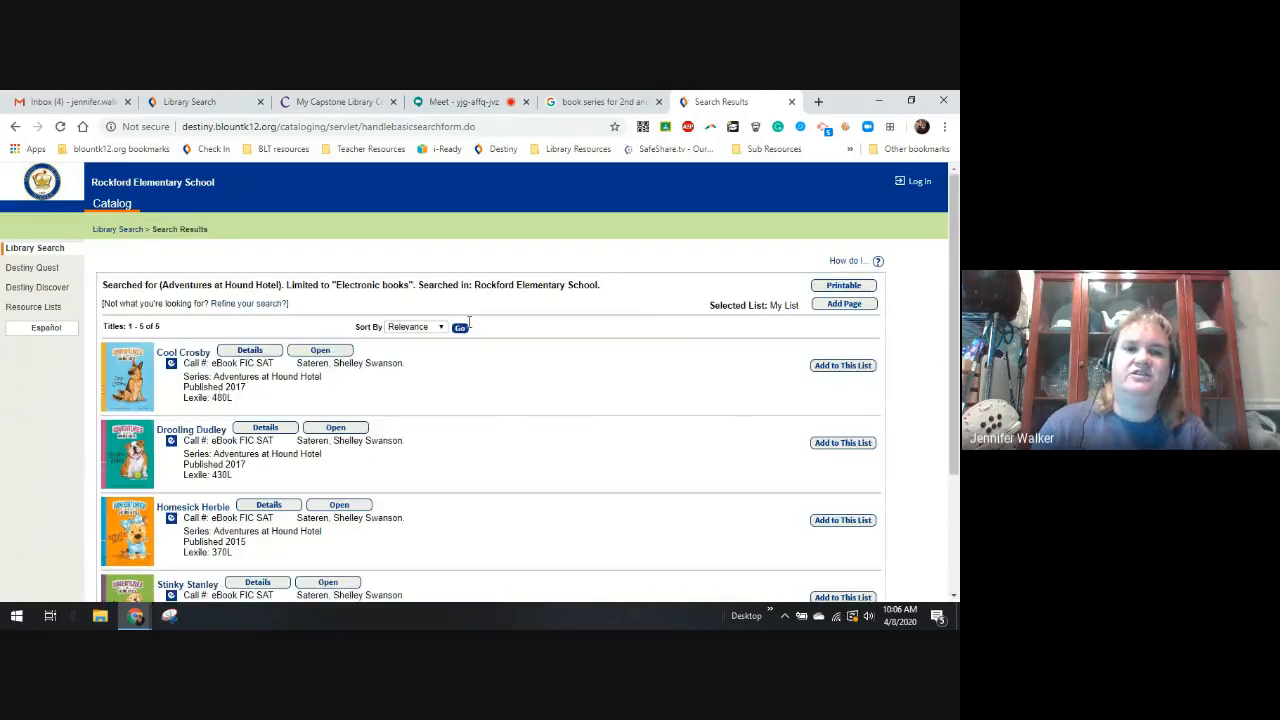
scroll(down, 3)
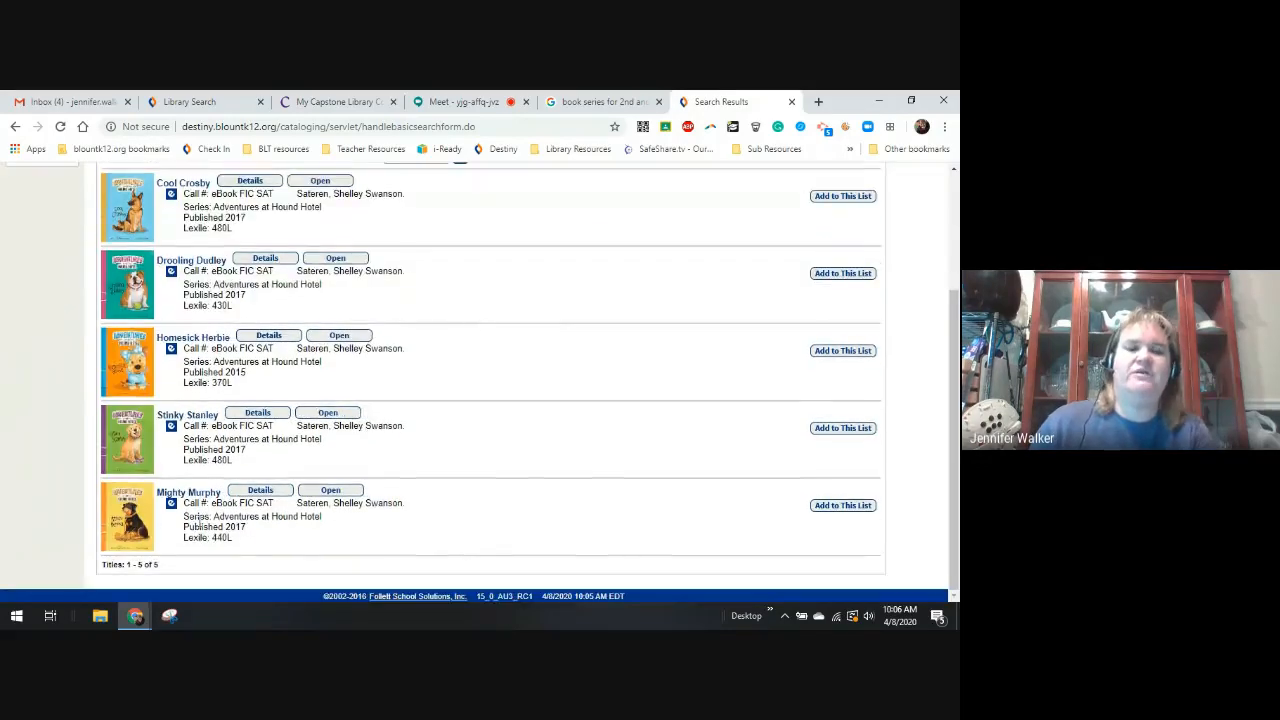
mouse_move(344, 193)
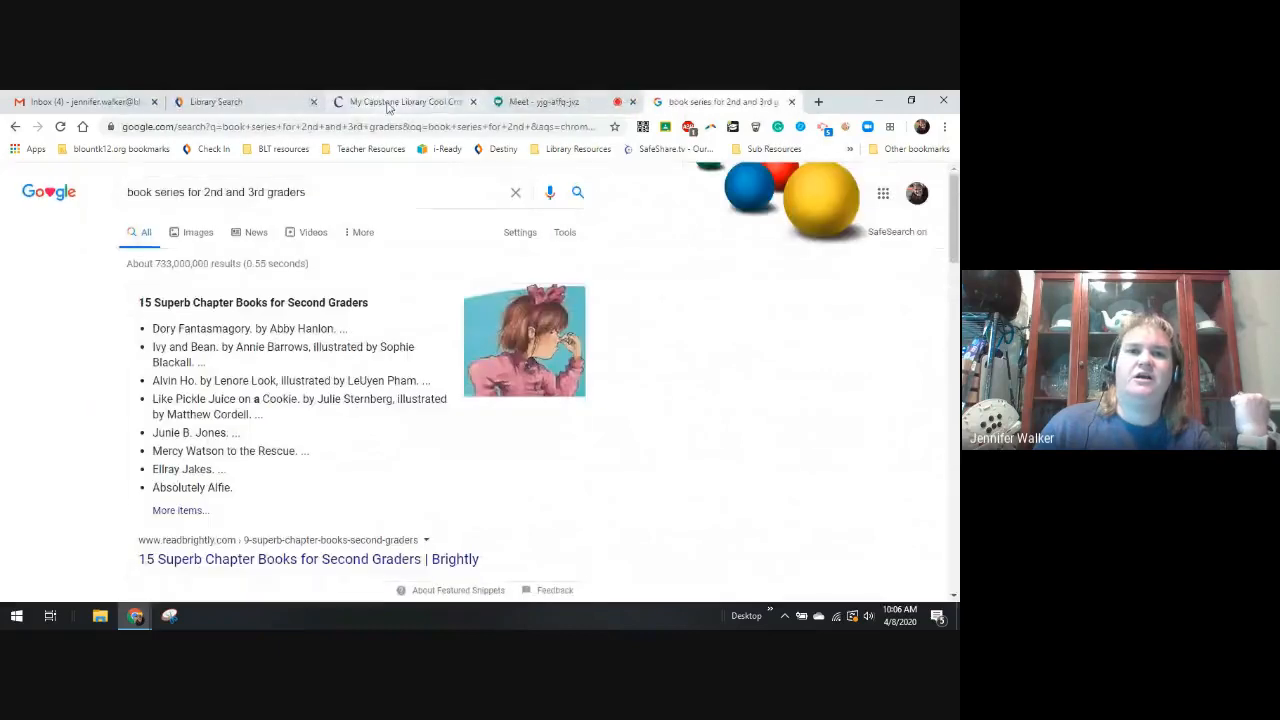
click(405, 101)
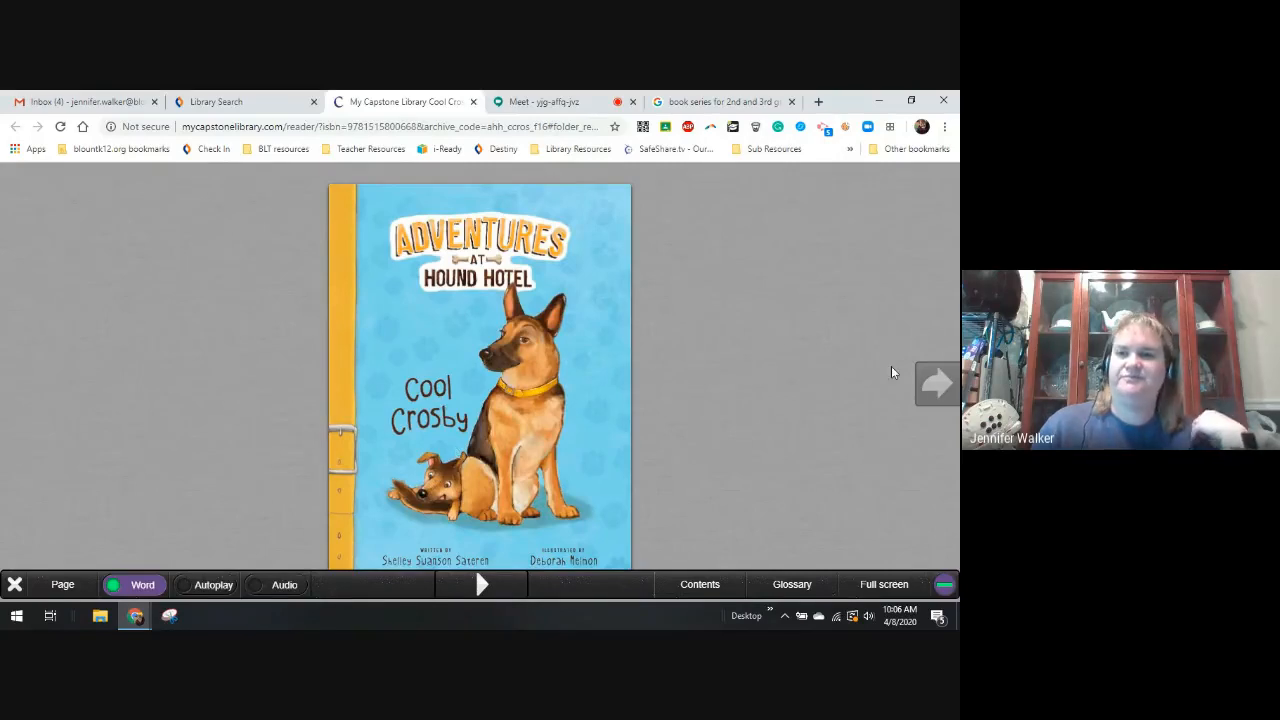
Step: Turn from the Cool Crosby cover past the Chapter 1 opener to page 10
click(936, 383)
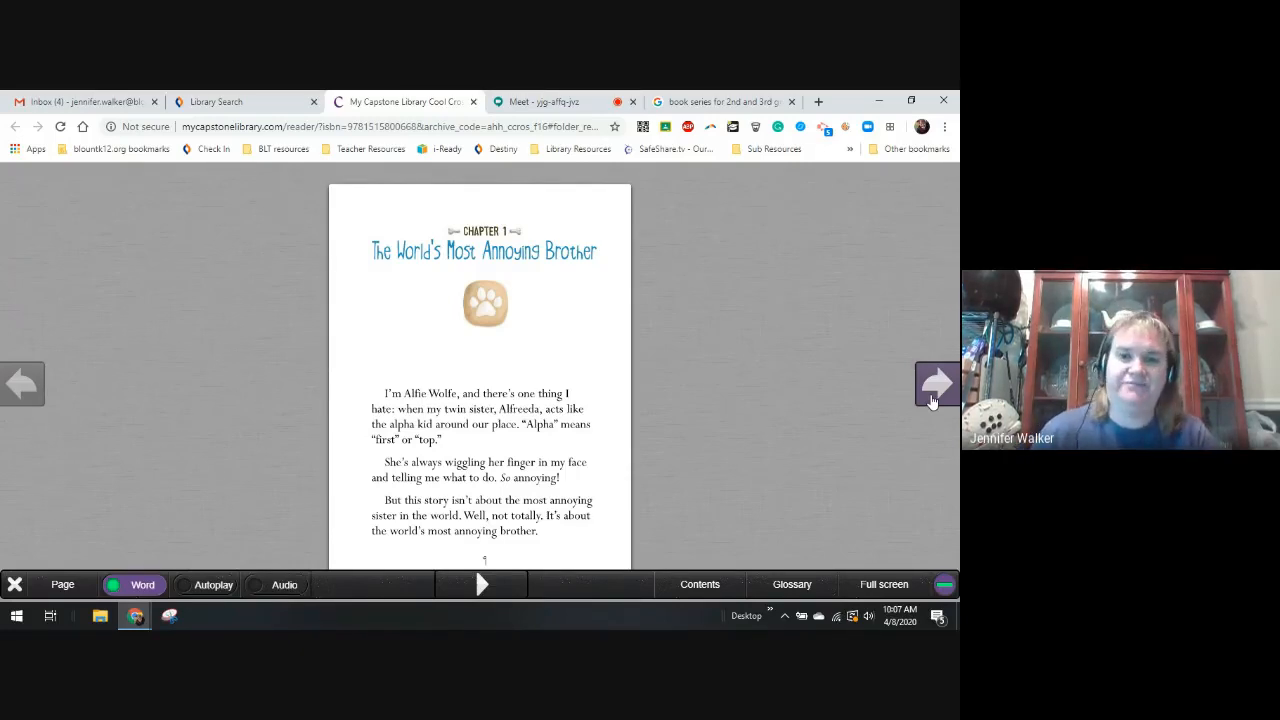
click(937, 384)
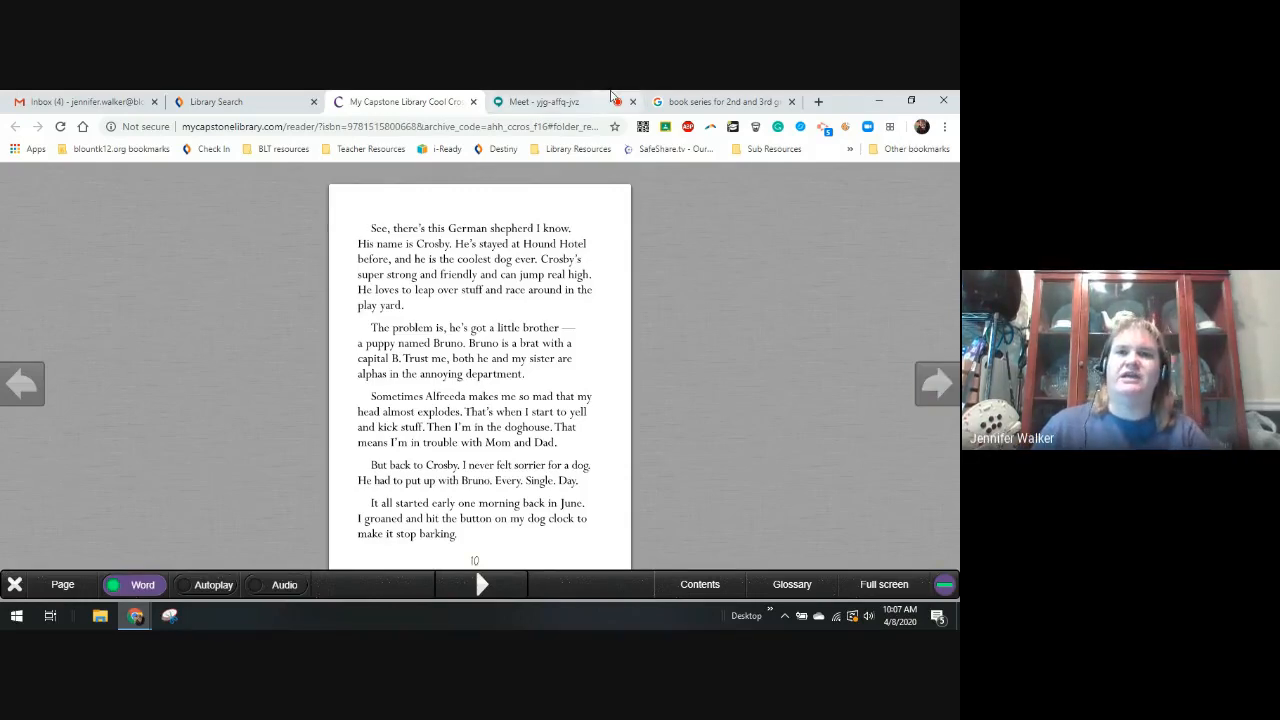
mouse_move(543, 101)
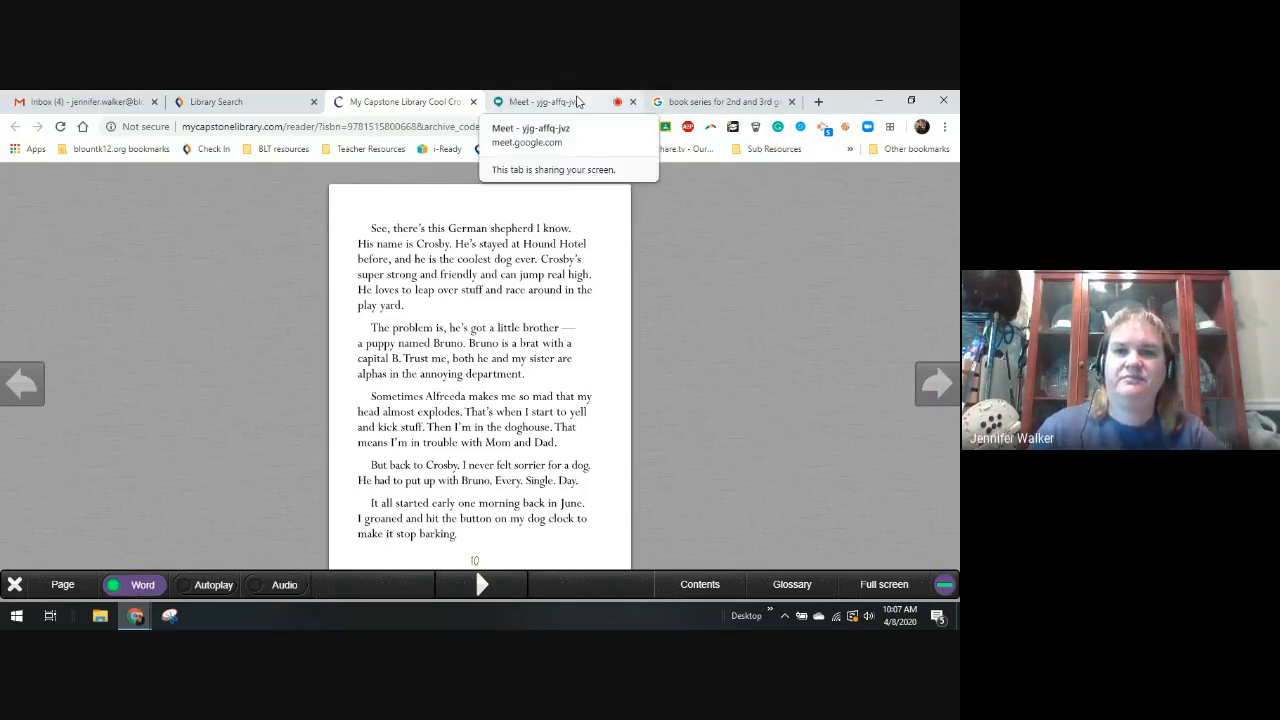
click(540, 101)
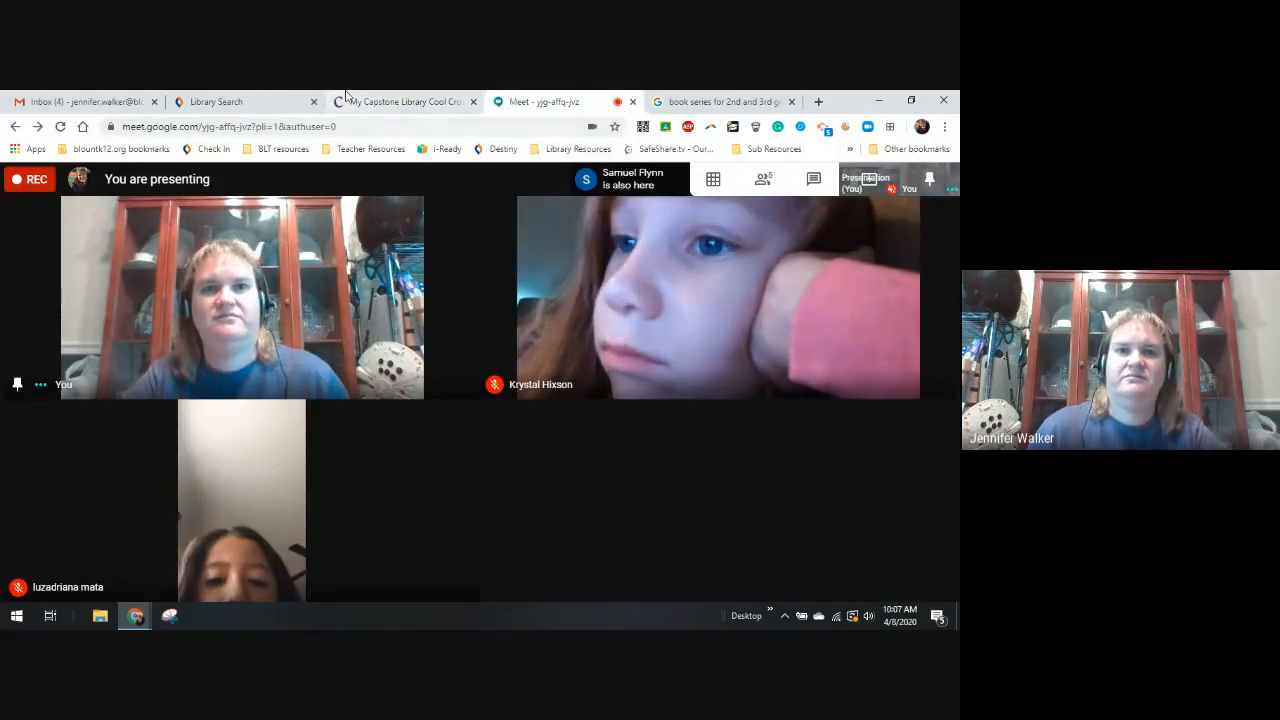
click(400, 101)
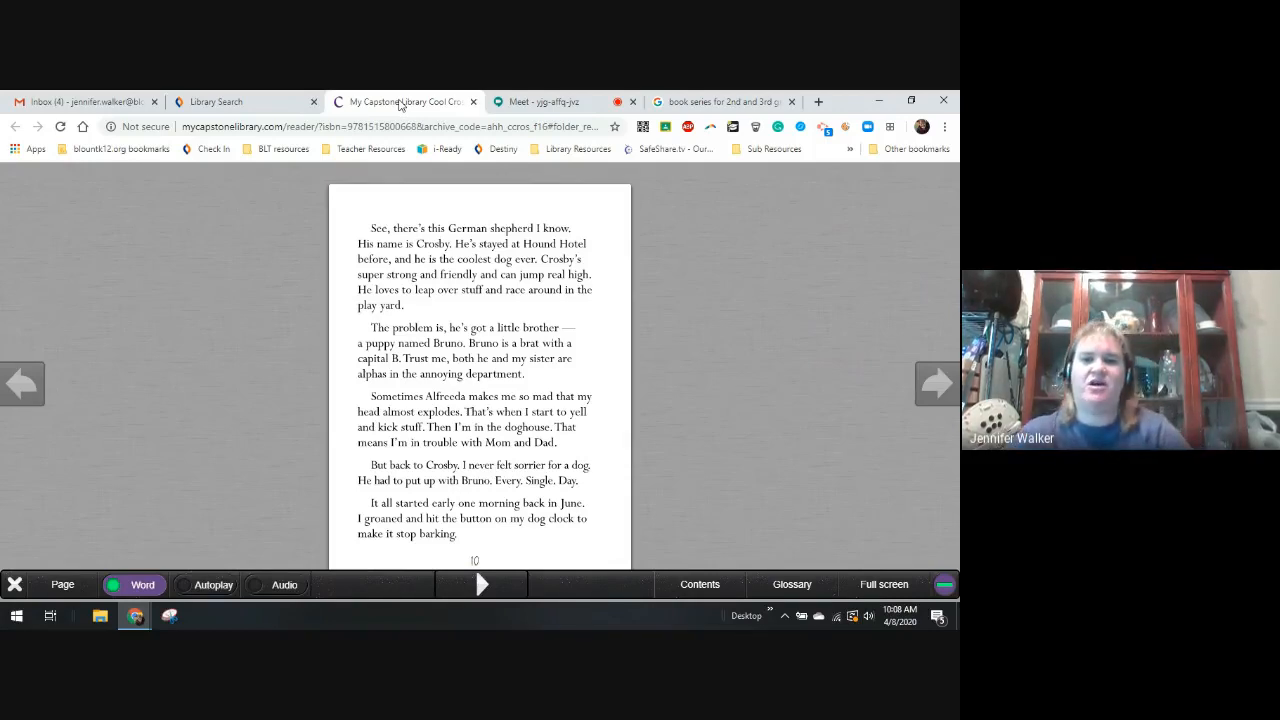
mouse_move(437, 95)
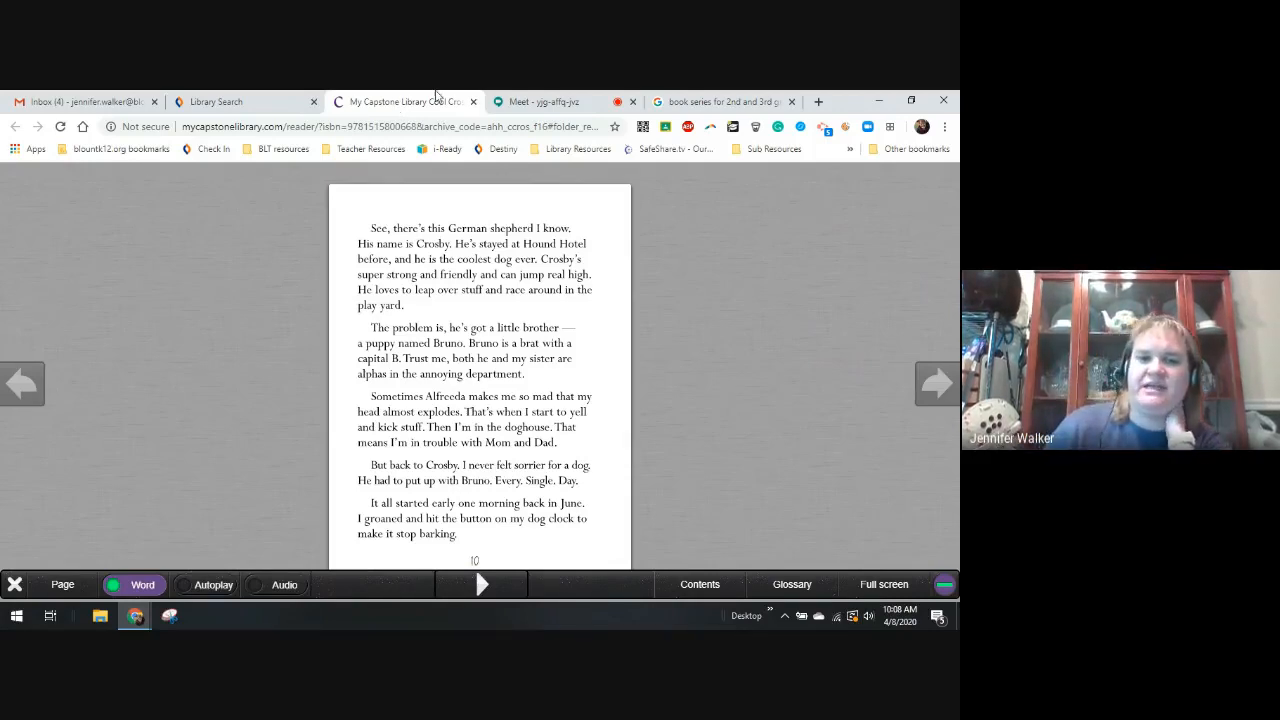
Step: Turn from page 10 past the sister-wakeup illustration to page 12
click(937, 383)
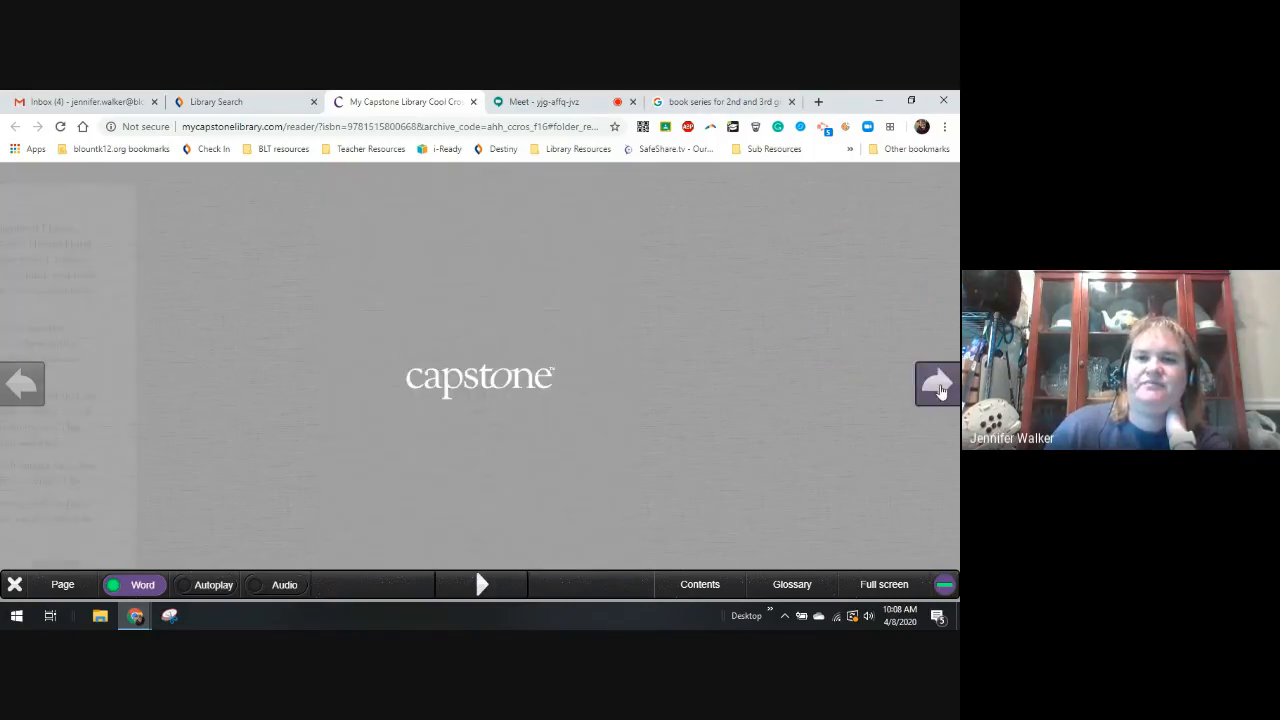
click(937, 384)
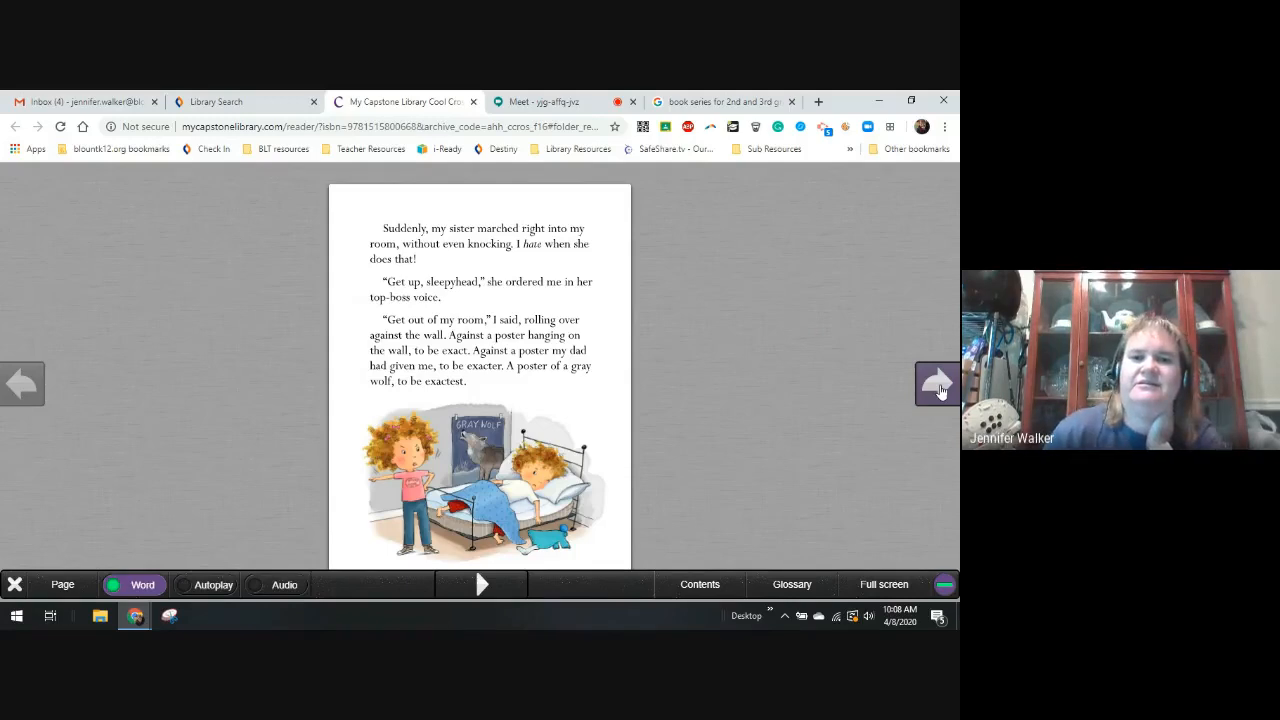
click(937, 383)
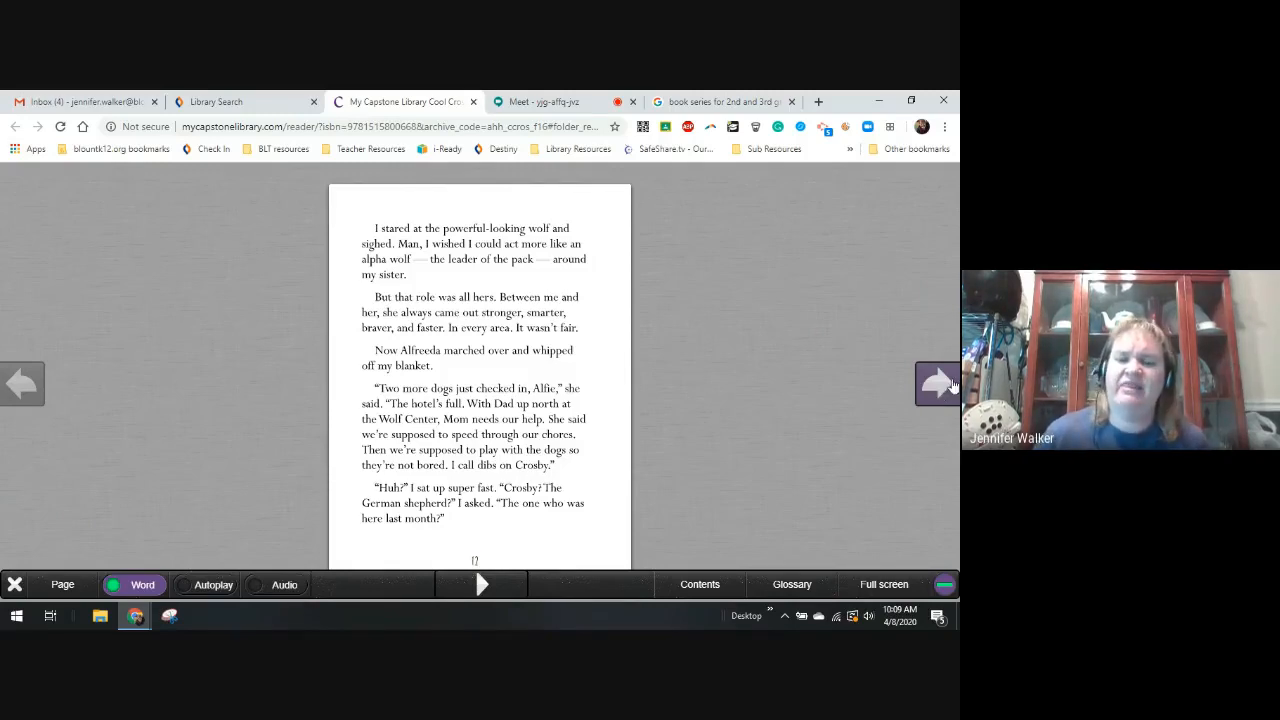
Step: Read through pages 13 and 14 to page 15, then switch to the Google Meet grid
click(937, 383)
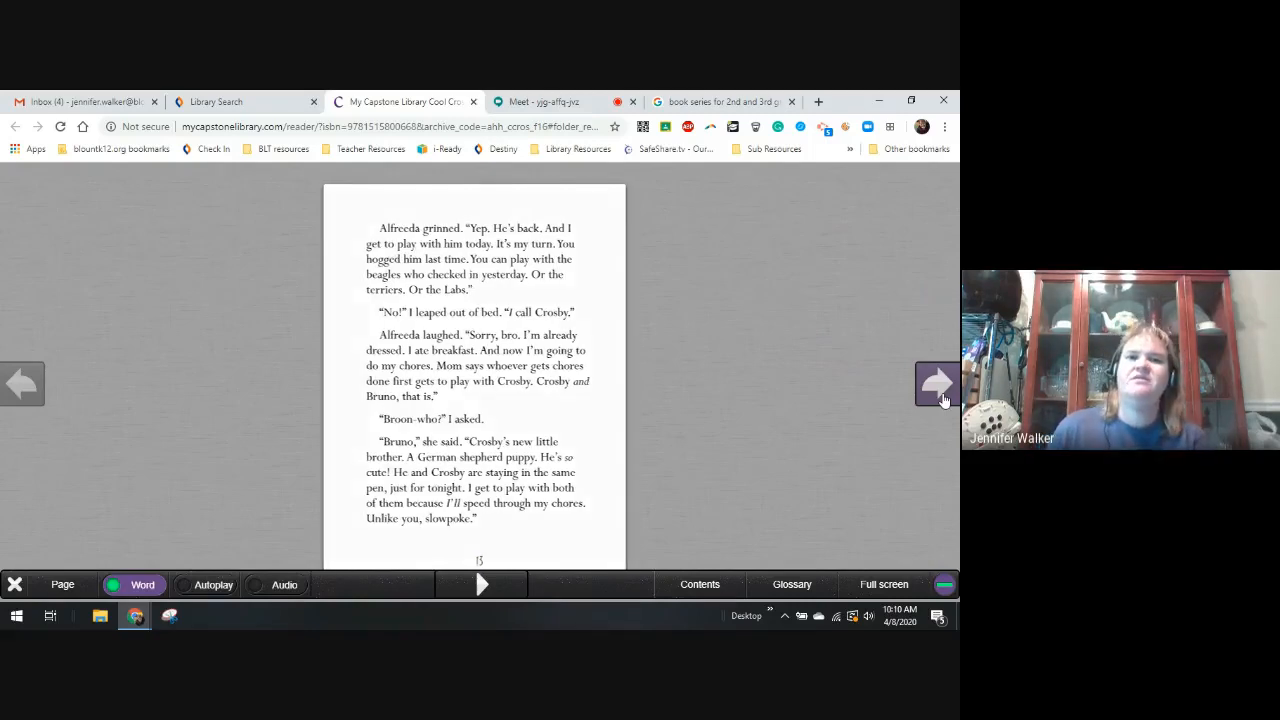
click(937, 383)
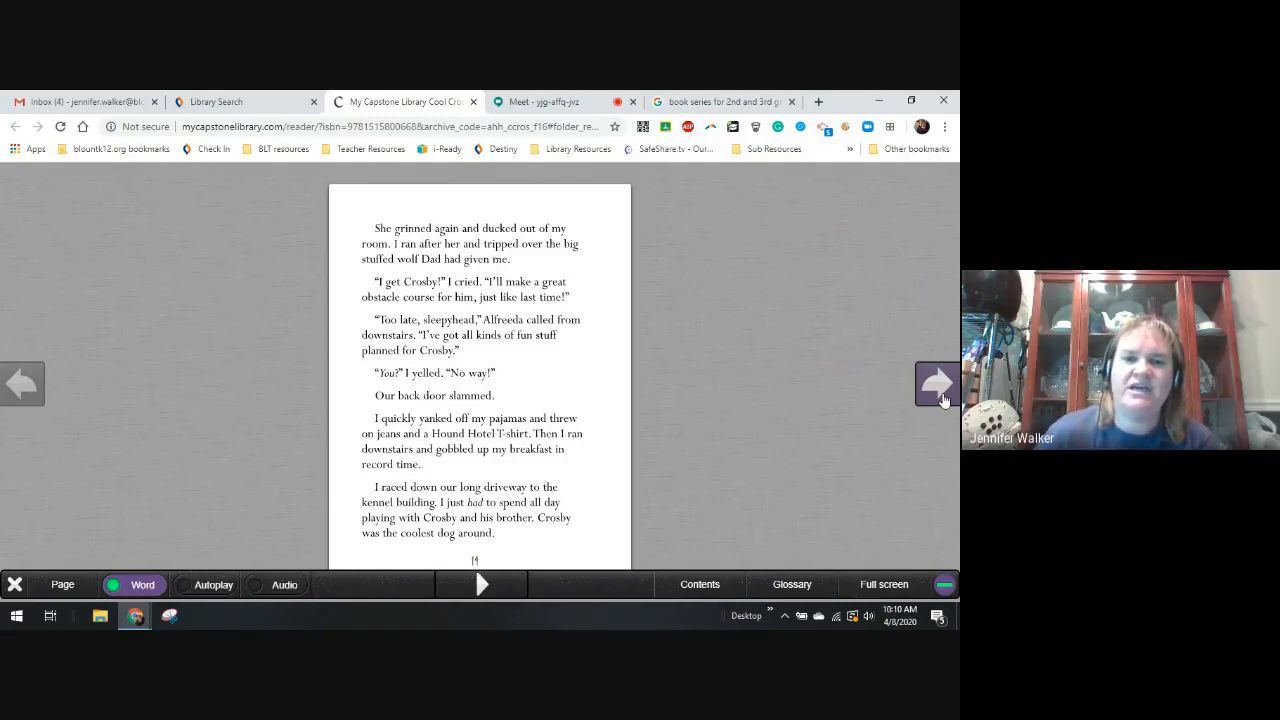
mouse_move(875, 348)
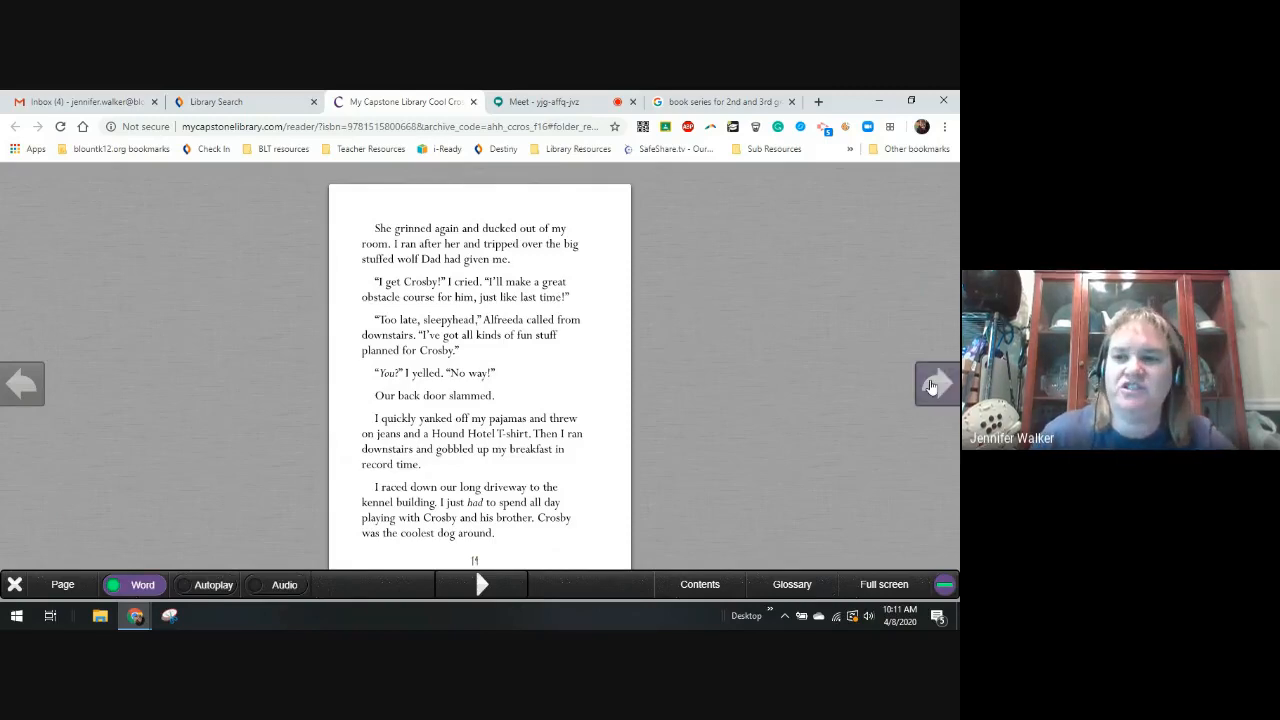
click(936, 384)
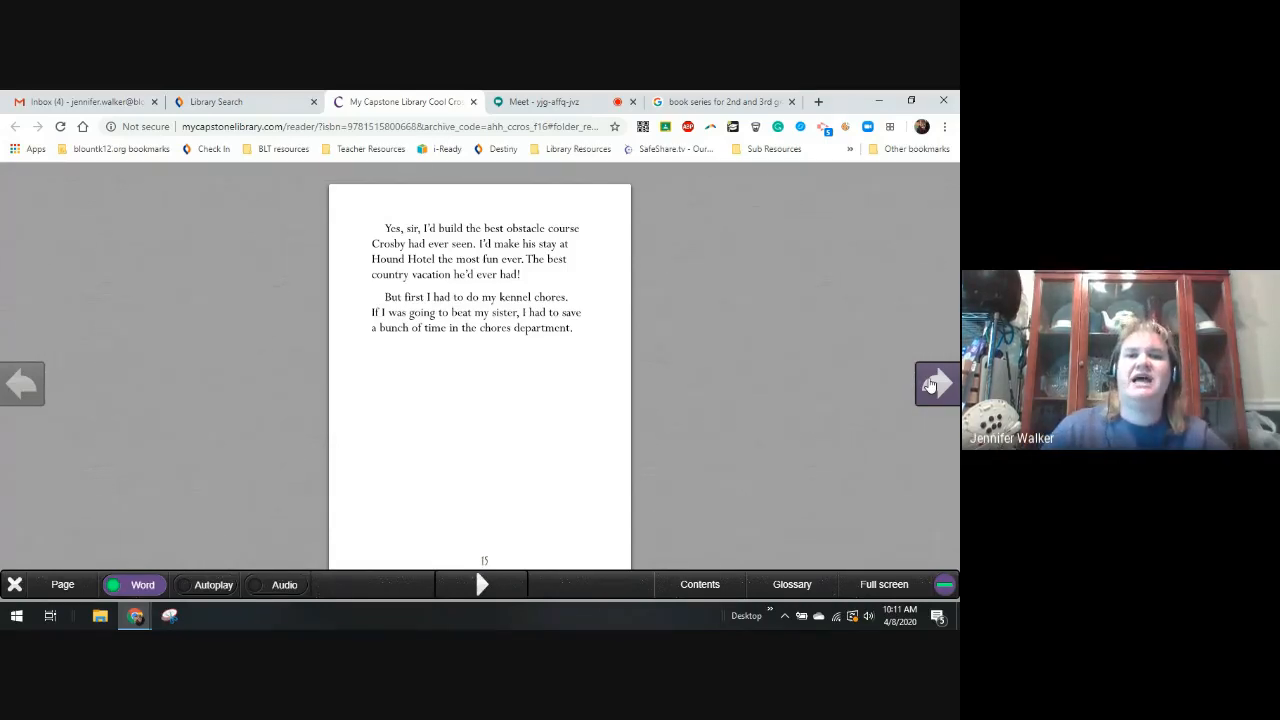
click(543, 101)
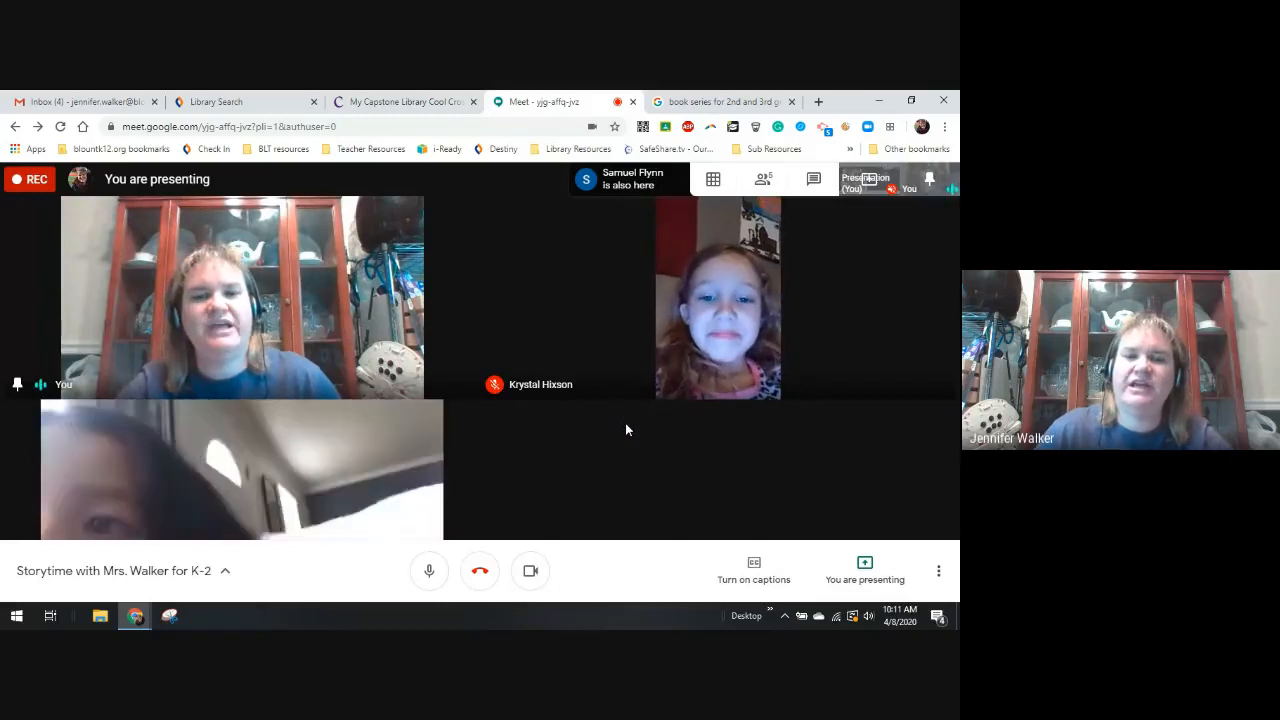
mouse_move(613, 451)
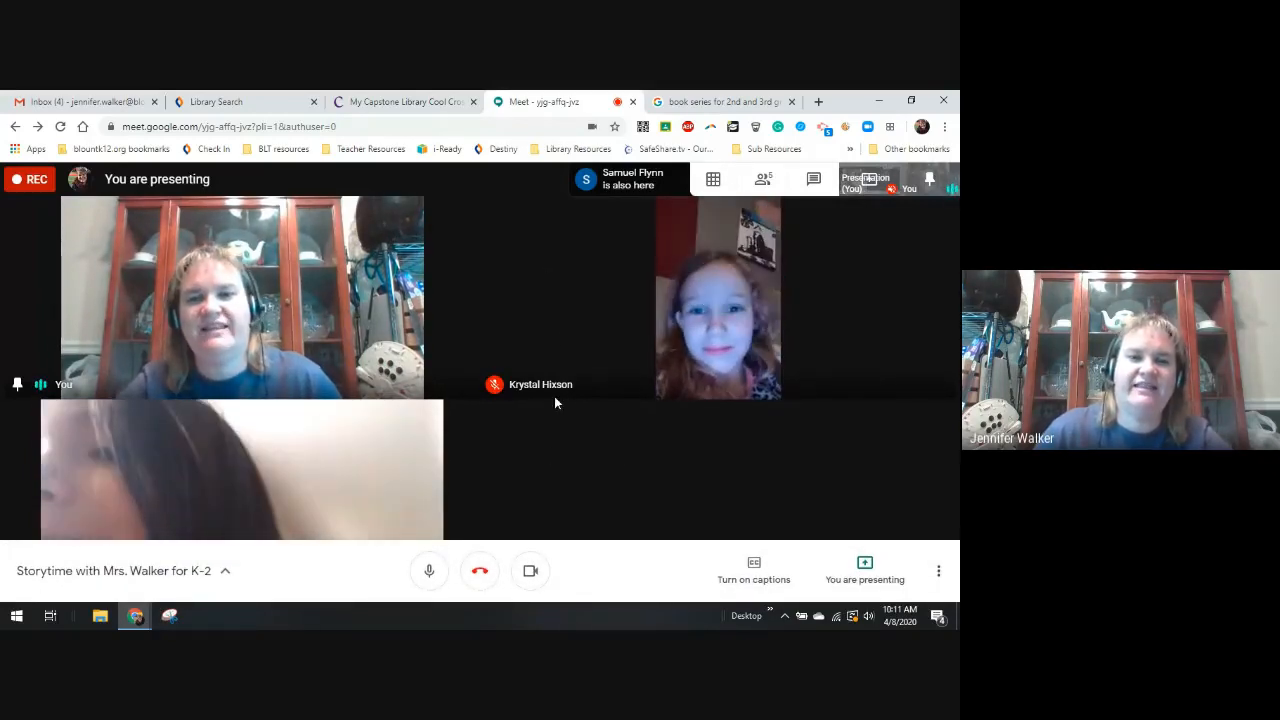
mouse_move(740, 400)
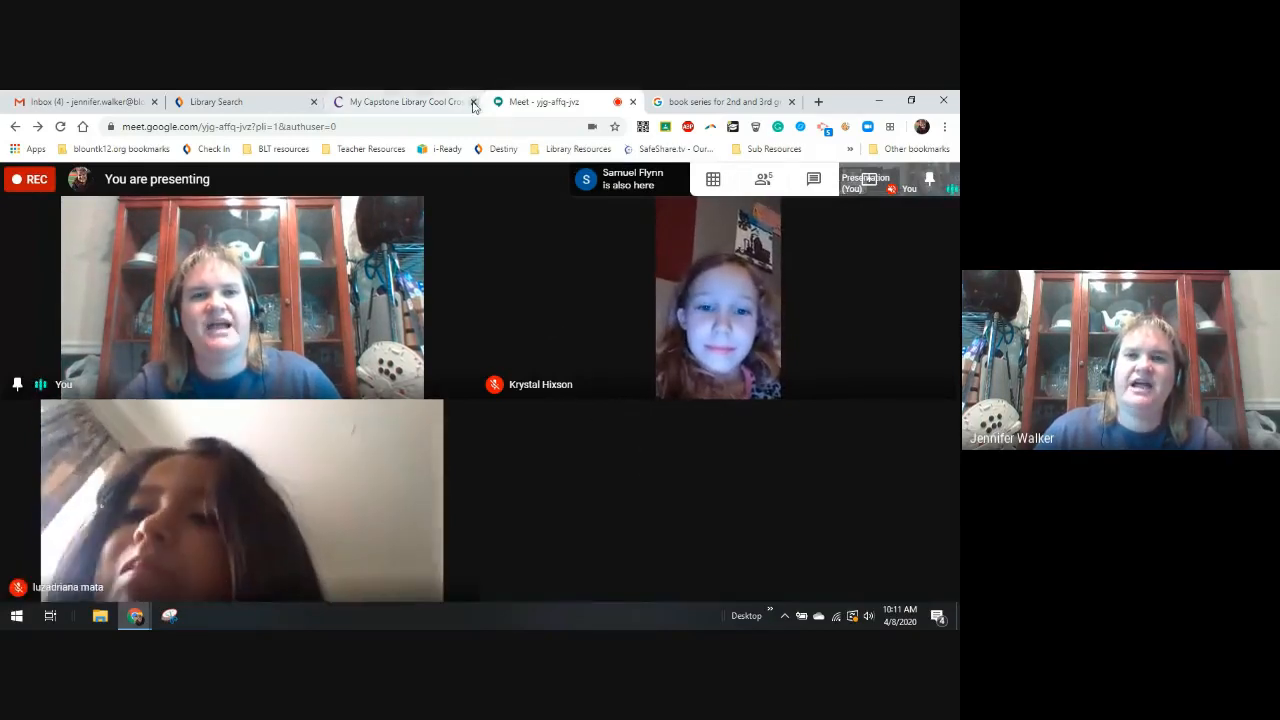
mouse_move(427, 107)
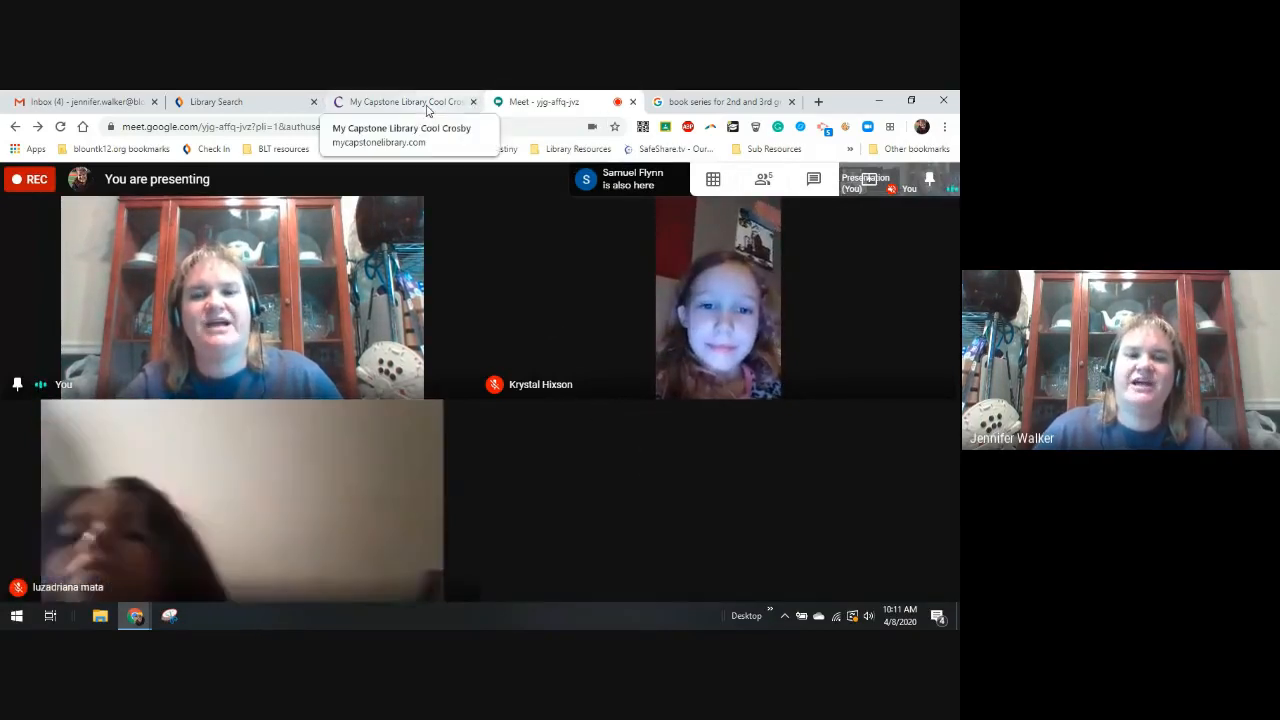
Step: Turn to the Chapter 2 opener 'Little Red Riding Hooey' on page 16, then view the Meet call
click(405, 101)
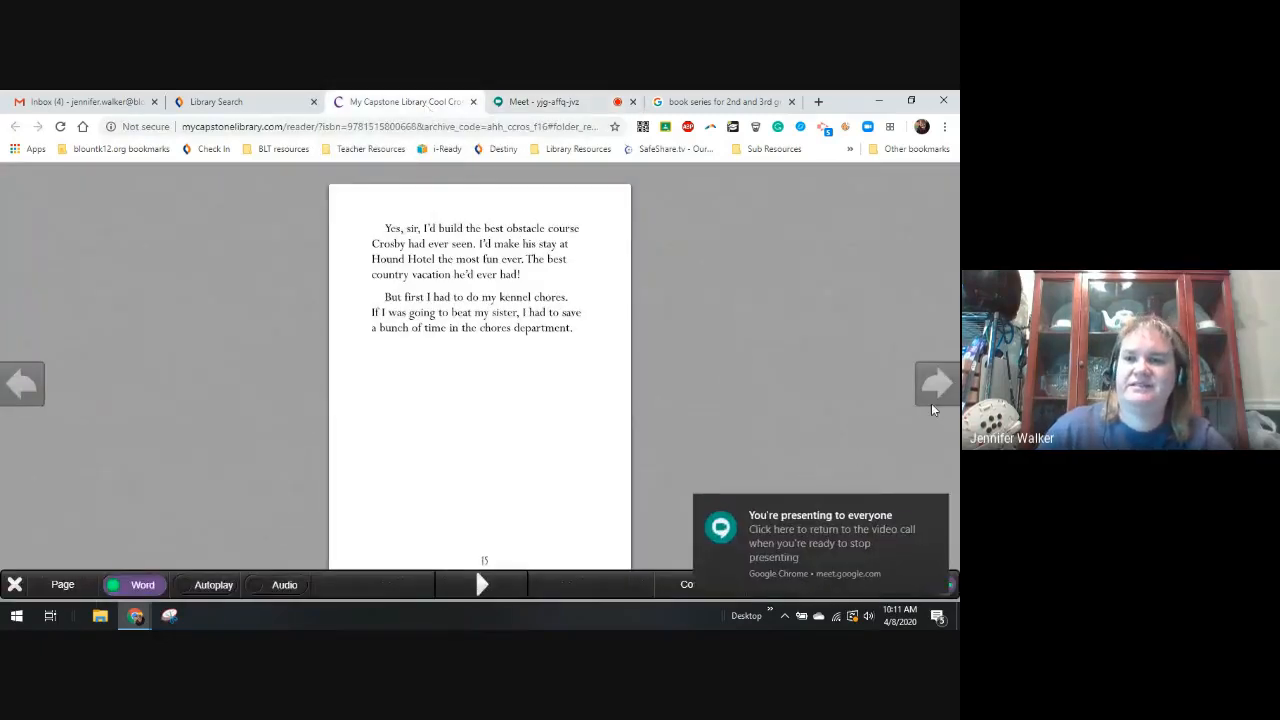
click(937, 383)
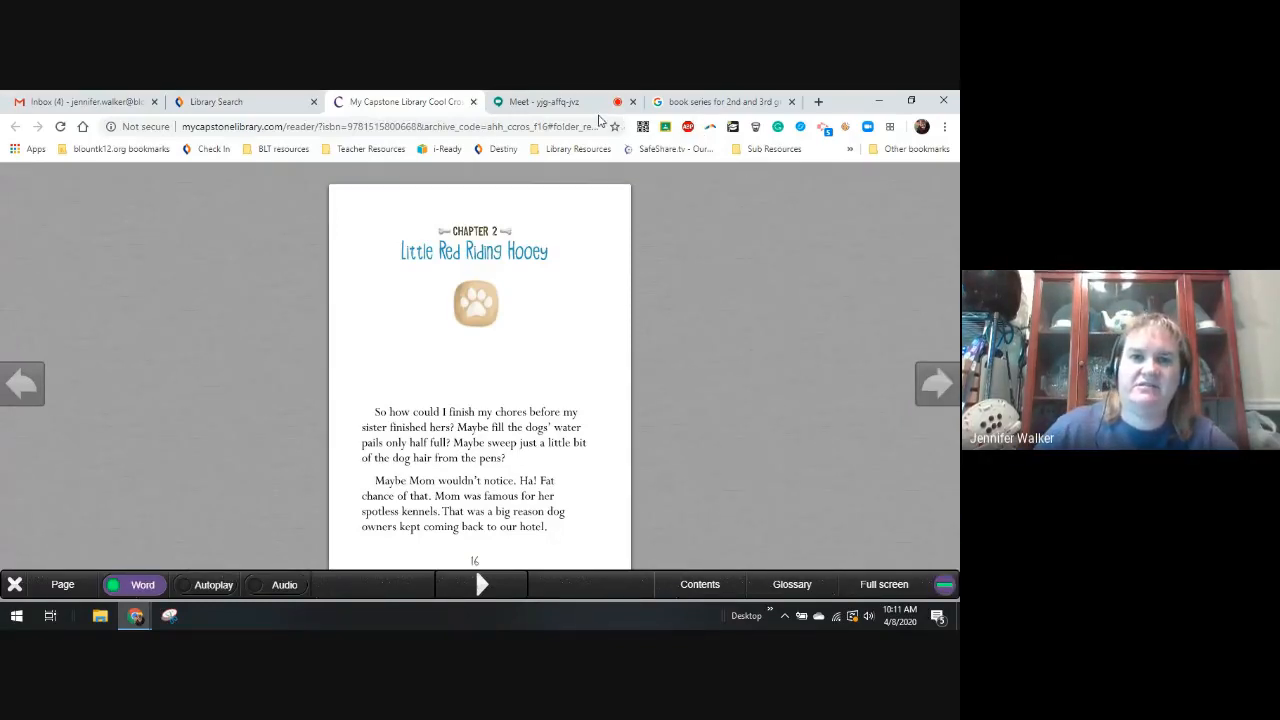
click(545, 101)
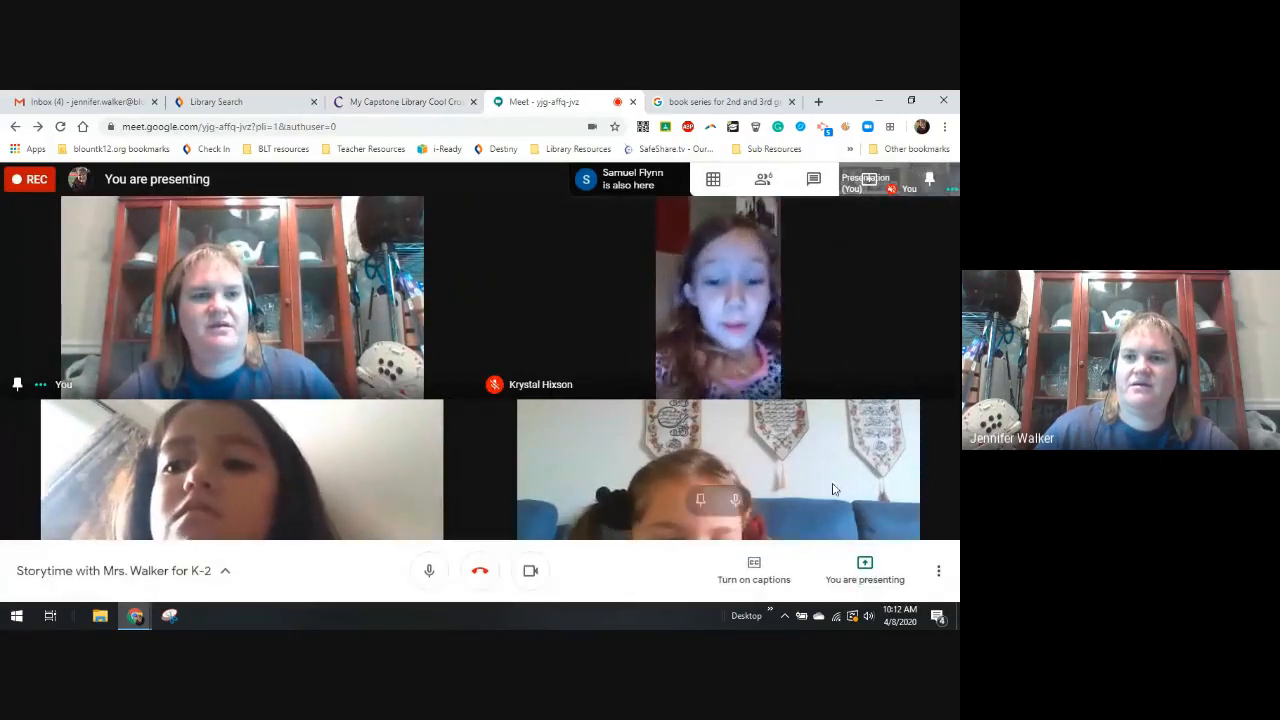
Step: Check the Google Meet participant list, then return to Cool Crosby on page 16
click(762, 179)
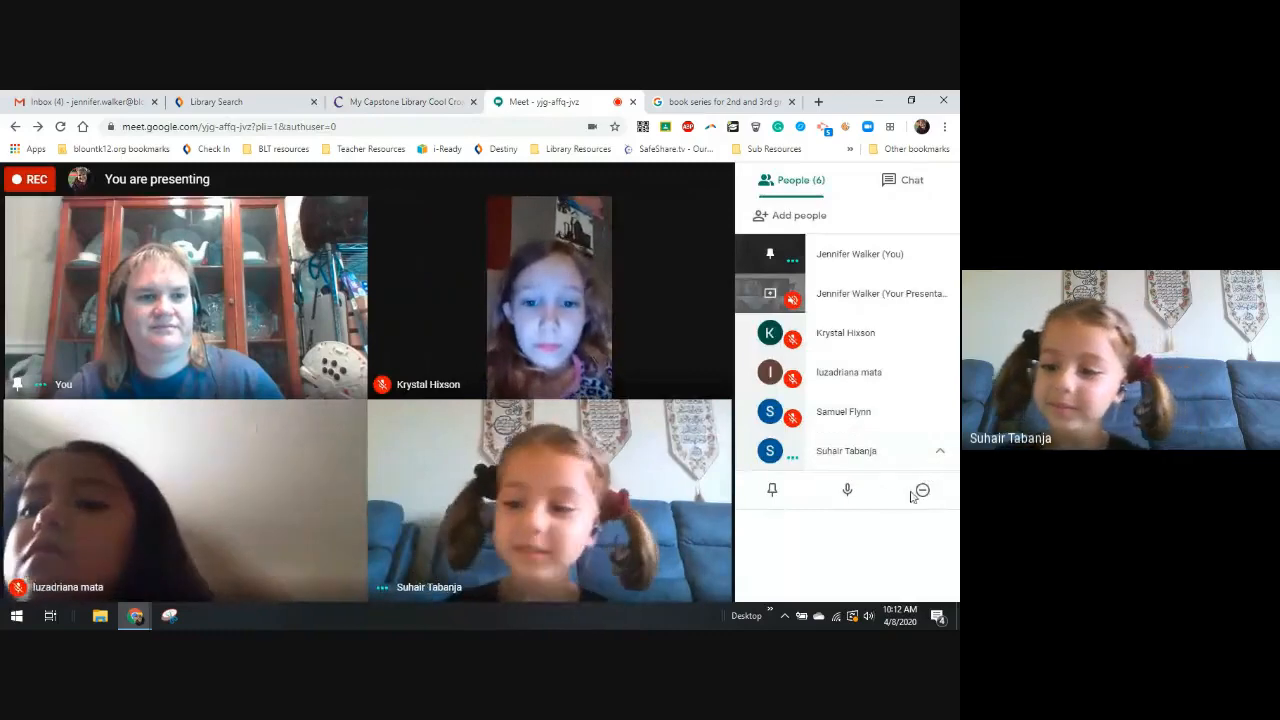
click(921, 490)
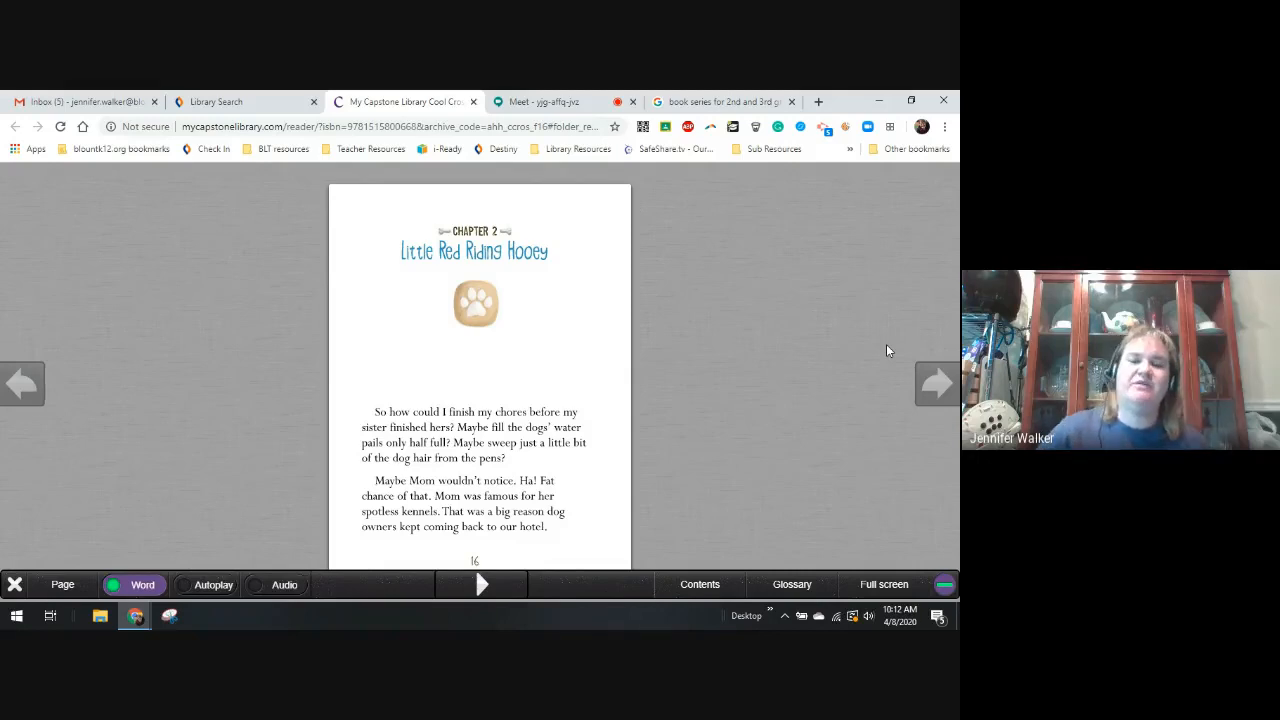
Step: Turn through page 17 to page 18, where Allie crashes into Mom
click(937, 383)
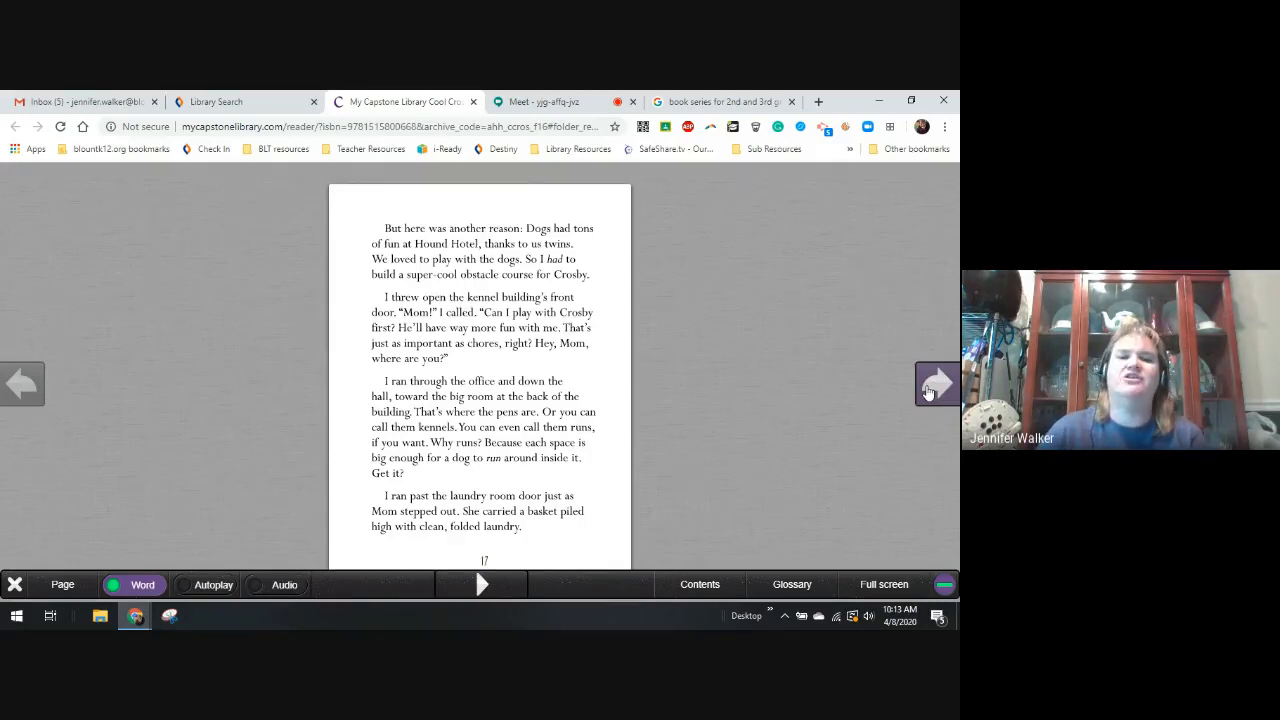
click(937, 383)
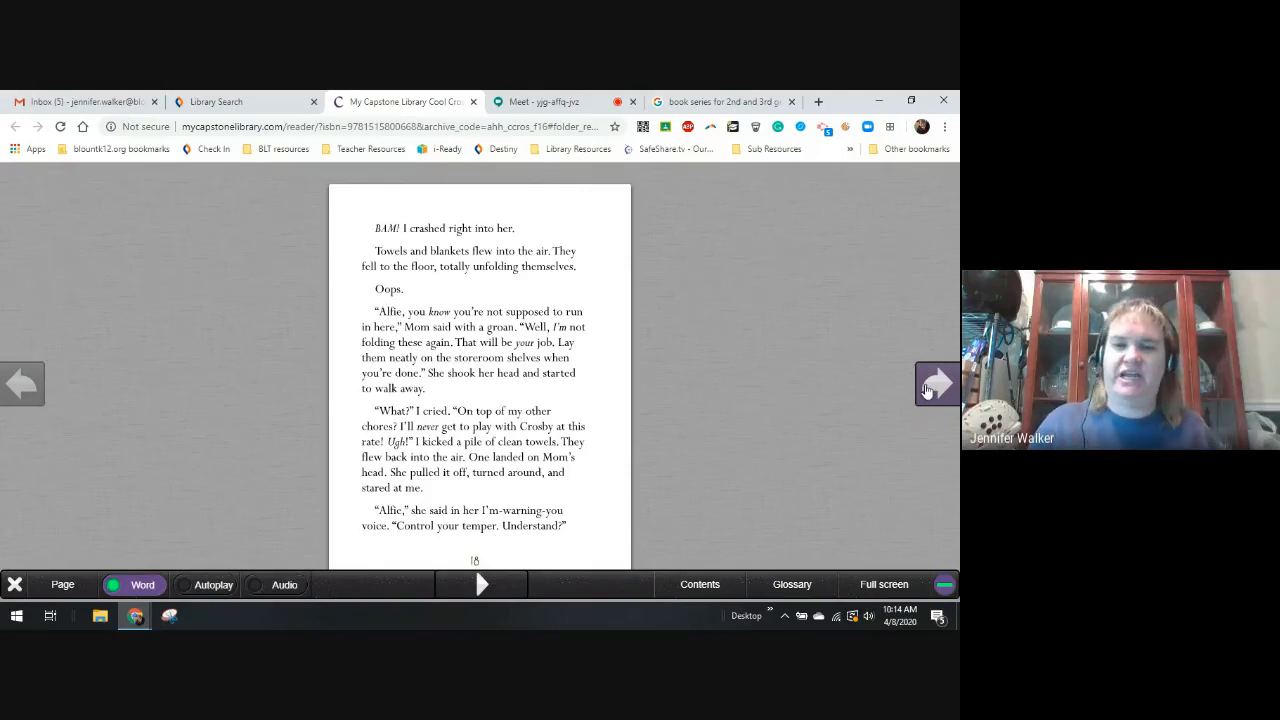
Step: Turn through page 19 to page 20, where Allie spots Bruno chewing Crosby's tail
click(937, 384)
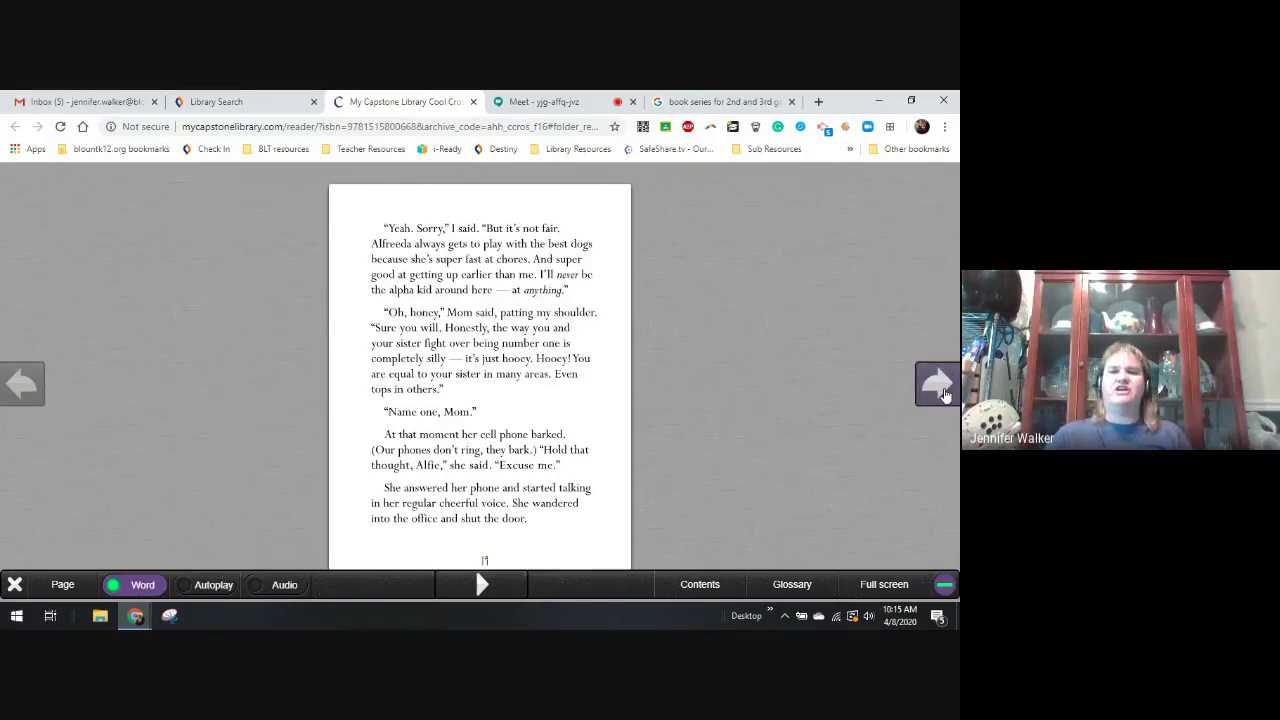
click(938, 383)
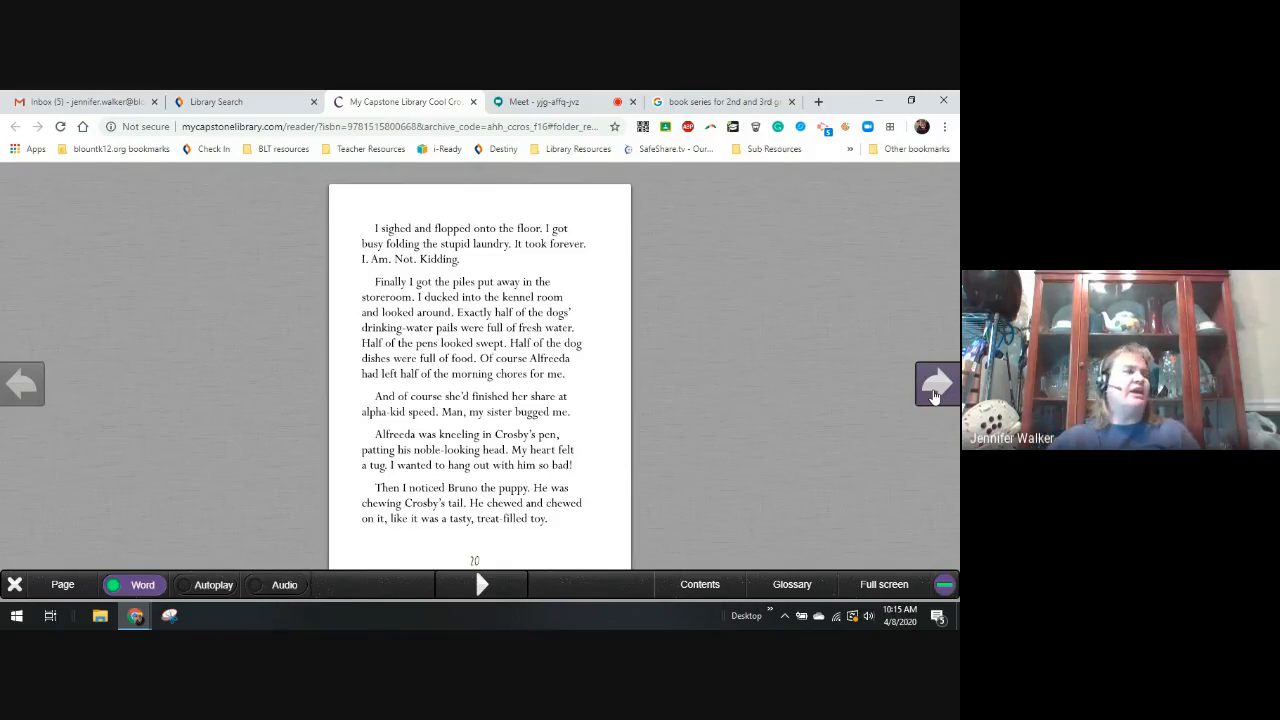
Step: Page forward through pages 21–24 of Cool Crosby to the kicked water bucket page
click(937, 383)
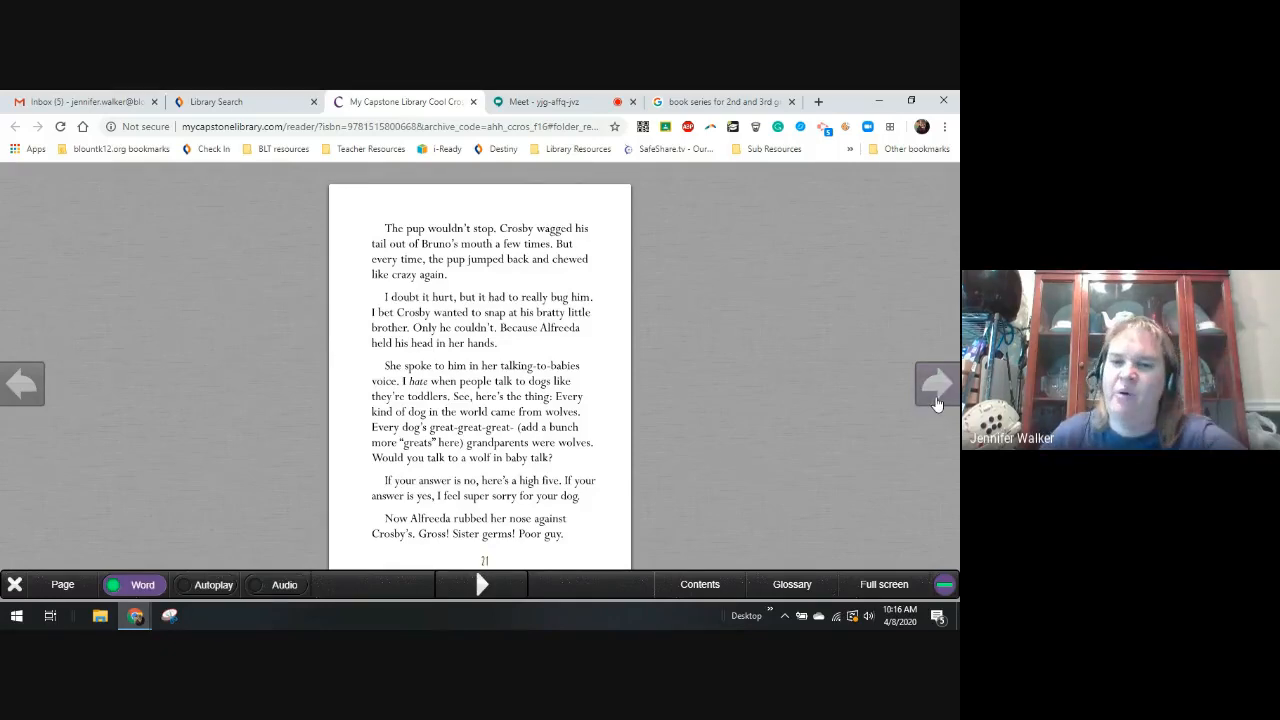
click(937, 384)
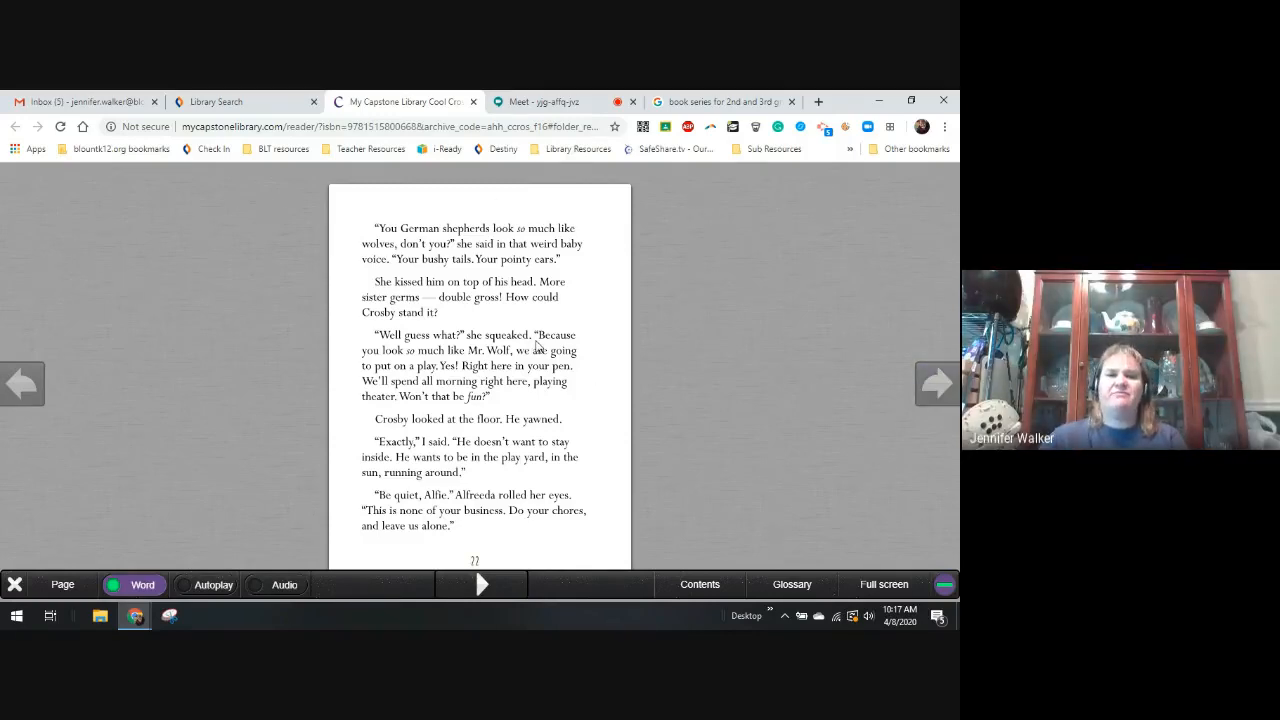
mouse_move(540, 101)
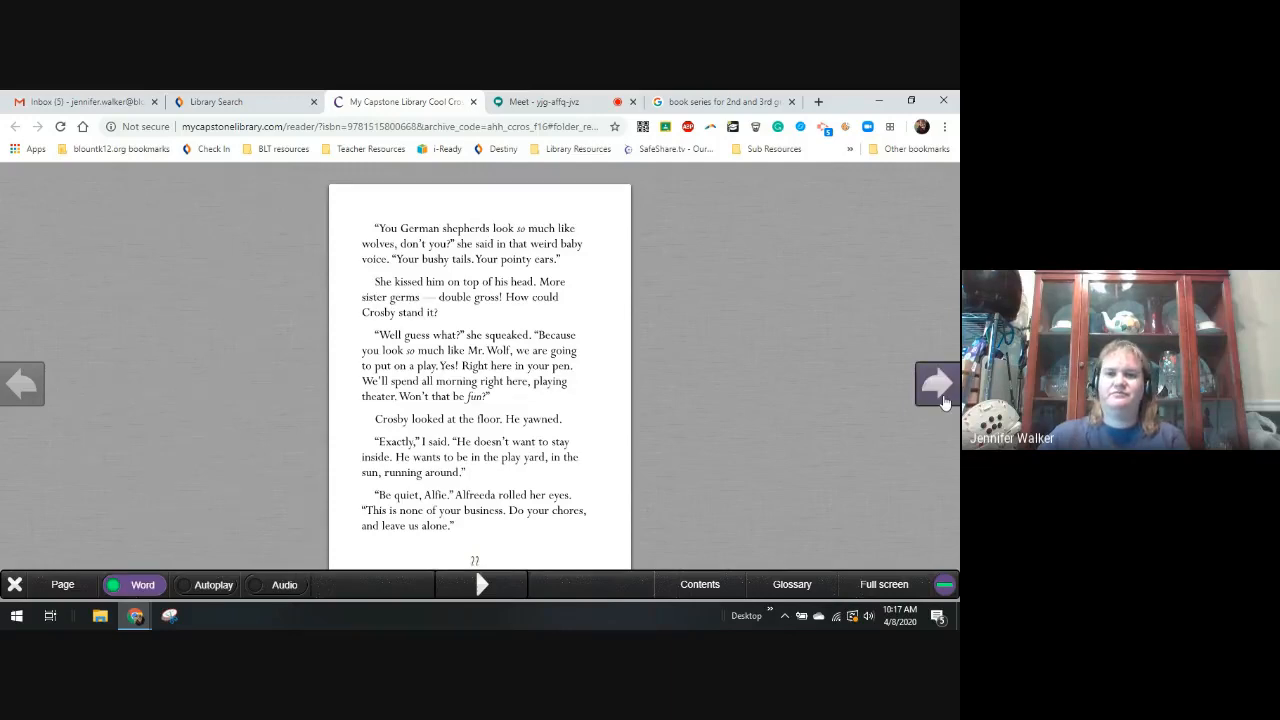
click(937, 383)
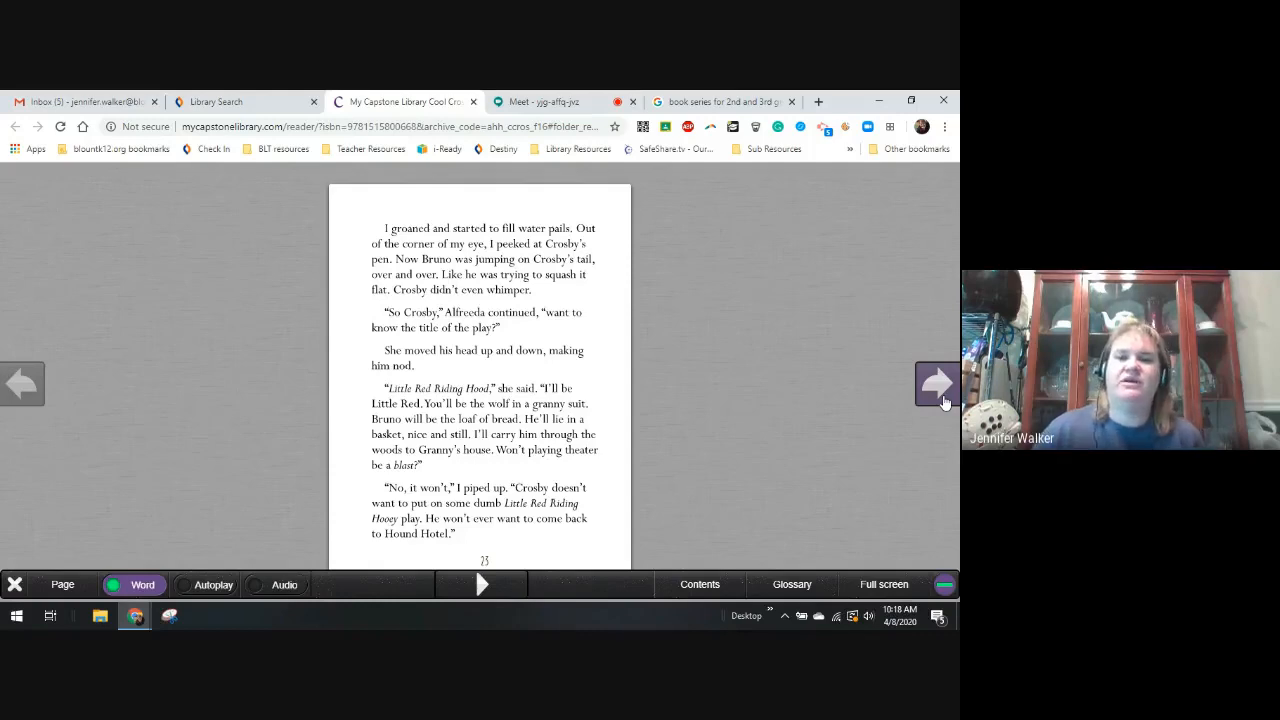
click(937, 383)
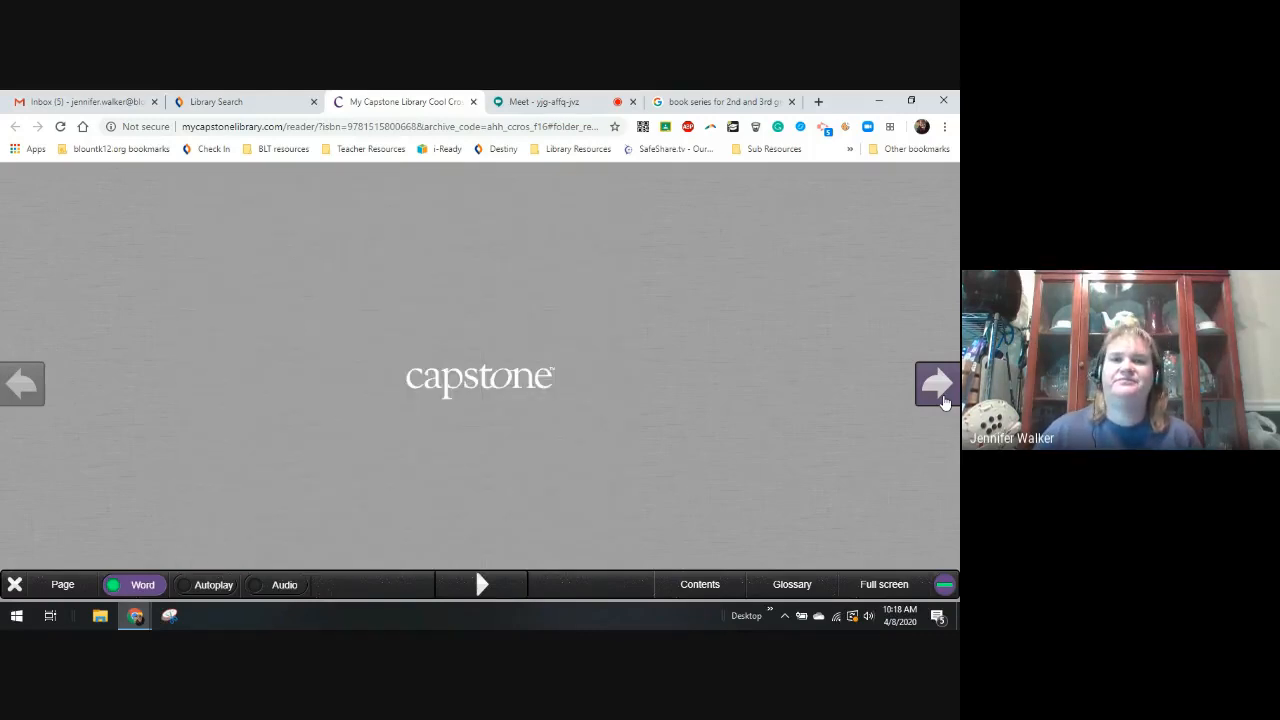
click(937, 384)
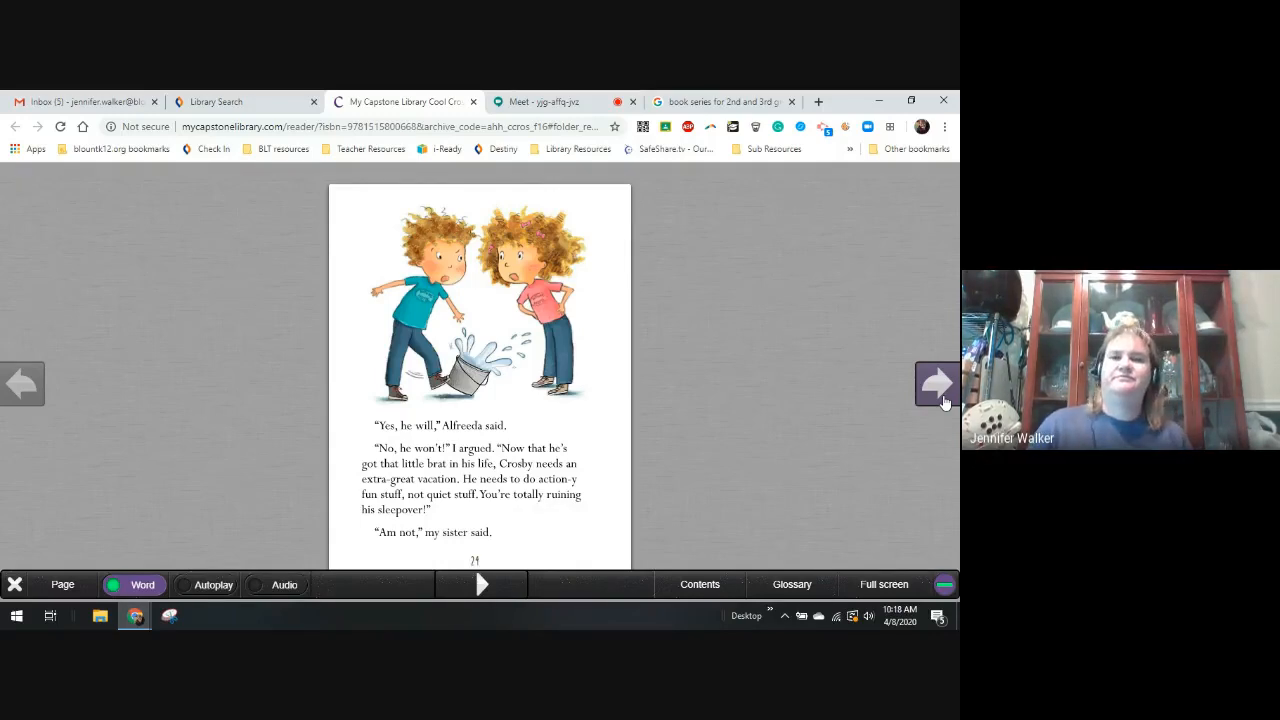
click(937, 383)
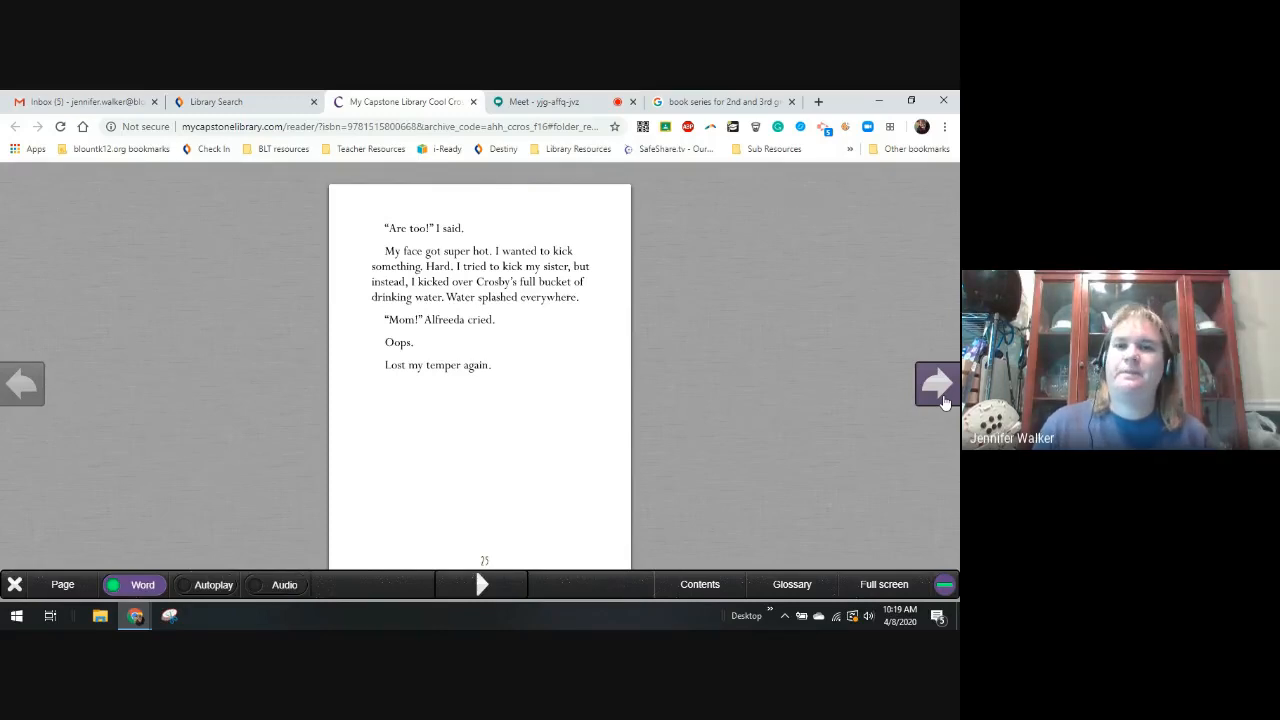
Step: Advance to Chapter 3, 'In the Doghouse', then switch to the Google Meet tab
click(937, 384)
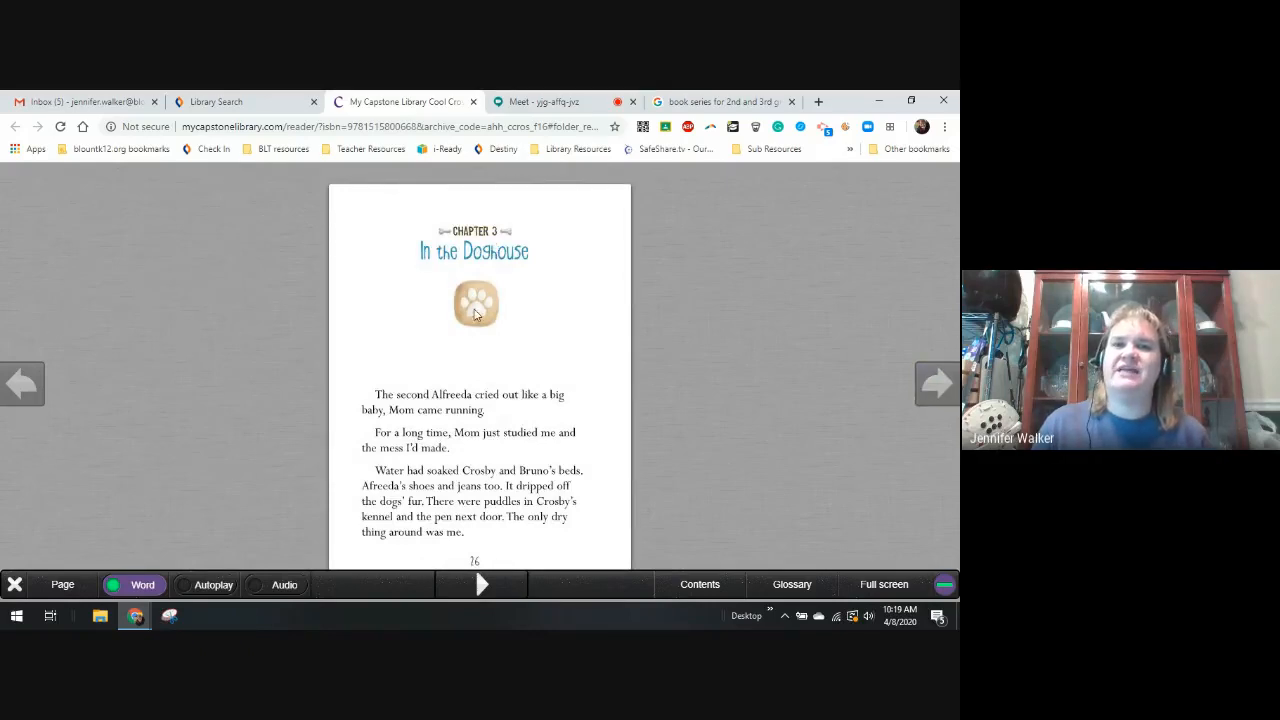
click(540, 101)
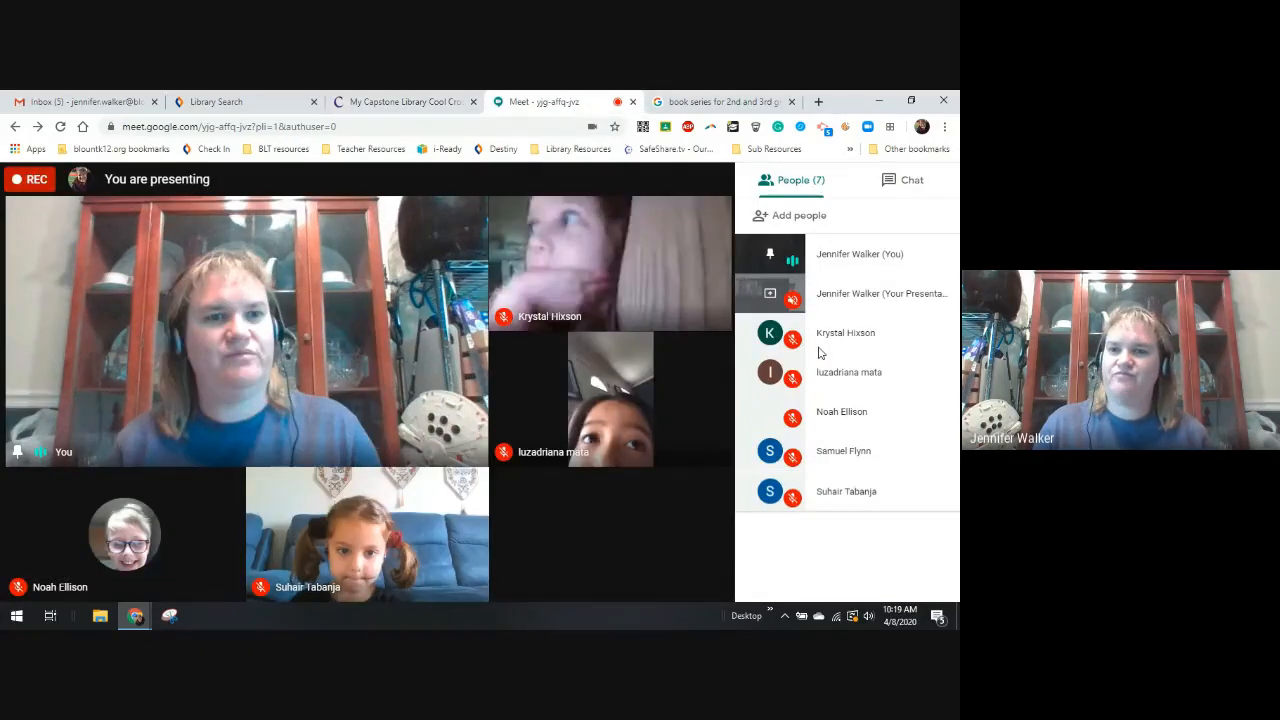
Step: Close the People panel and bring up the 'Stop presenting' option in Meet
click(845, 332)
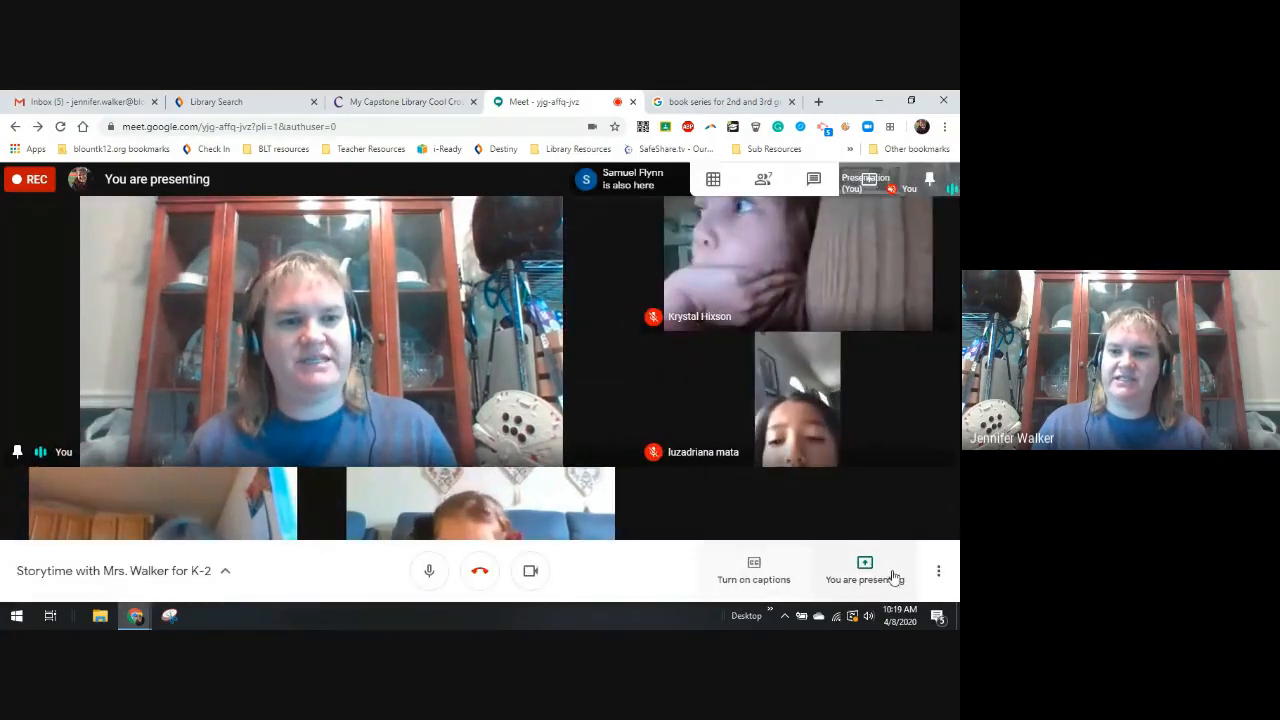
click(864, 571)
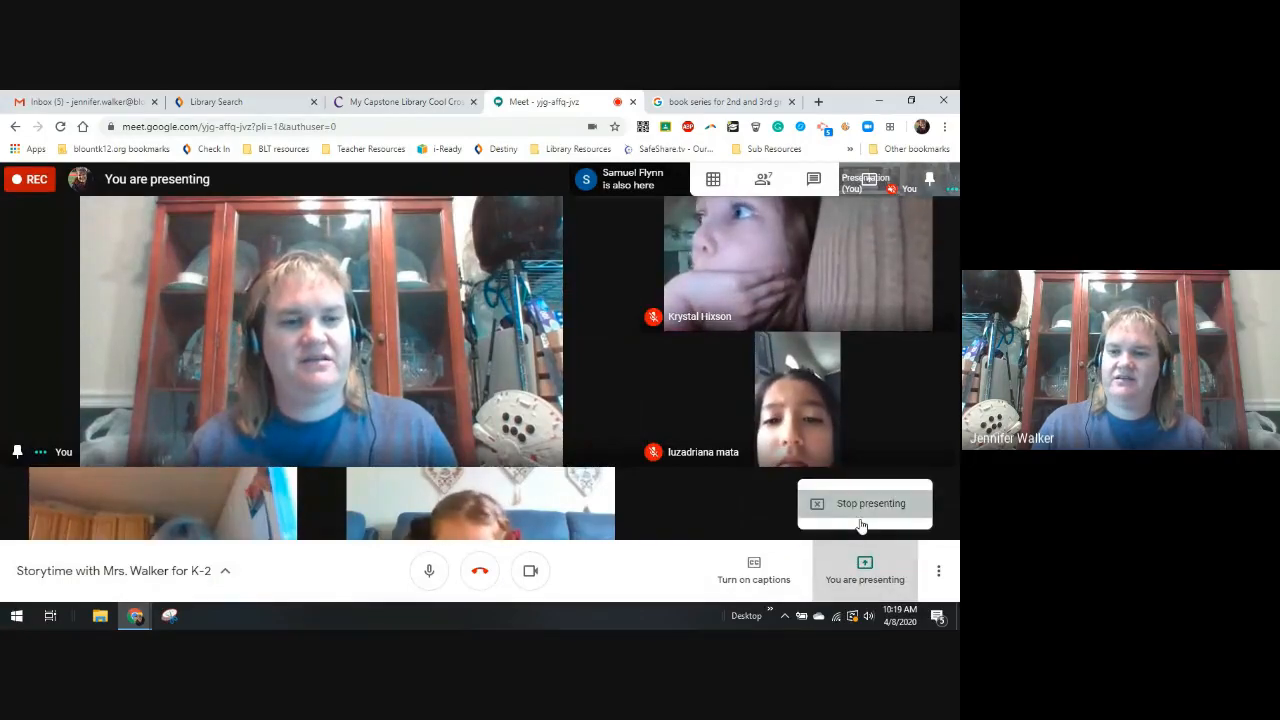